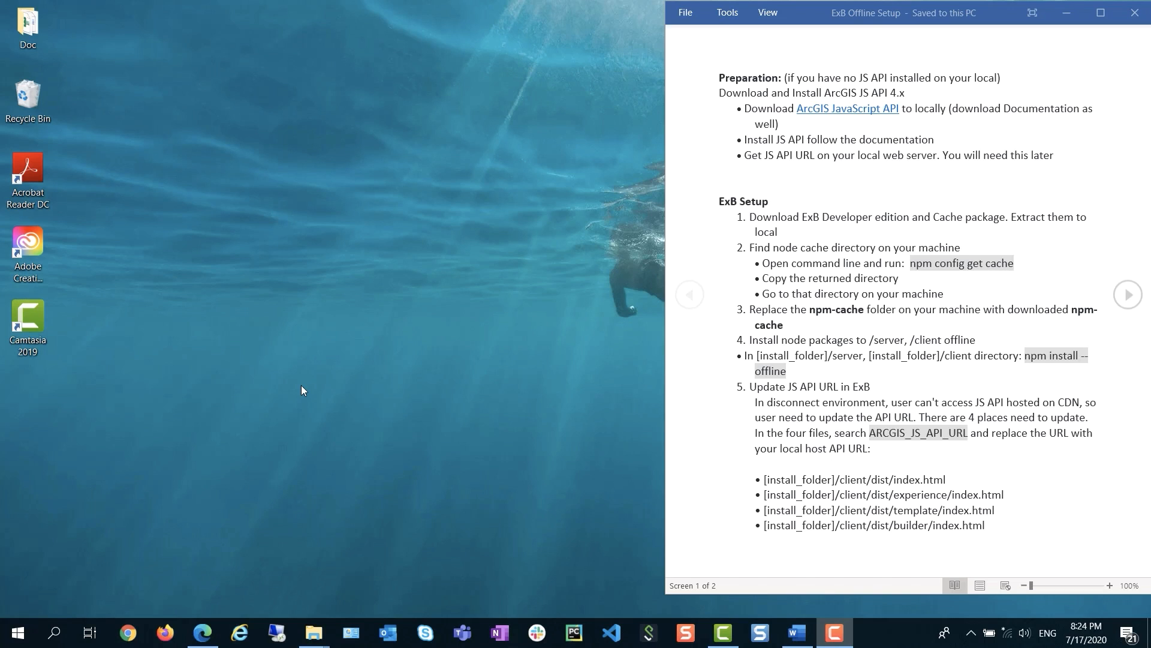
{"action": "mouse_move", "coordinate": [760, 95]}
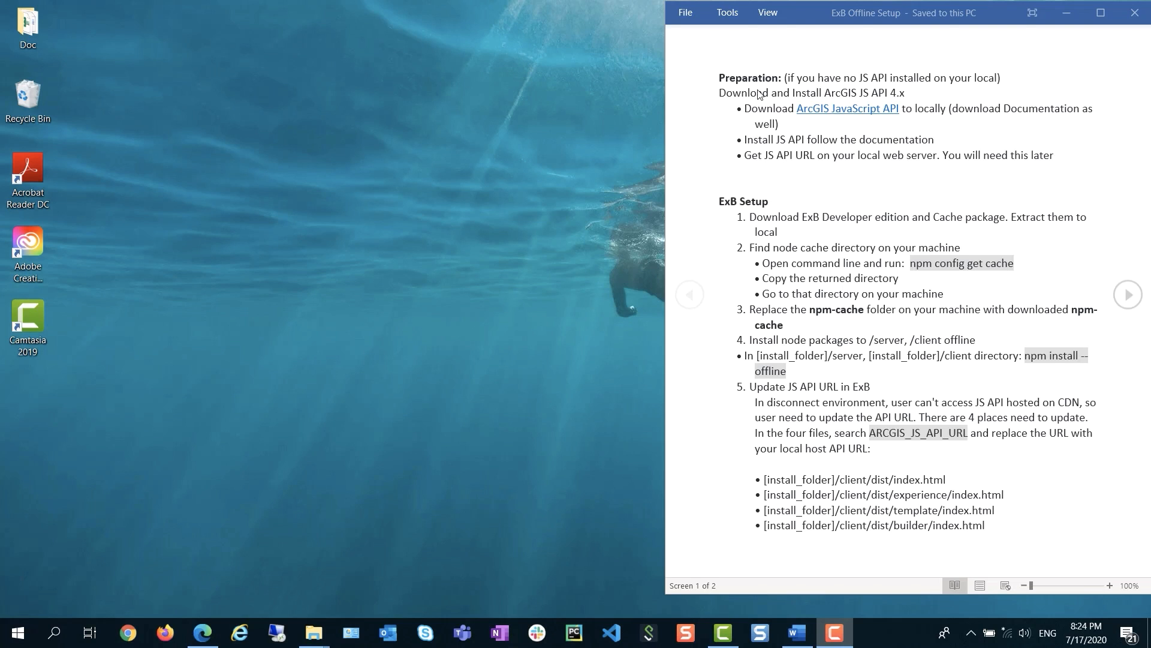
{"action": "mouse_move", "coordinate": [863, 99]}
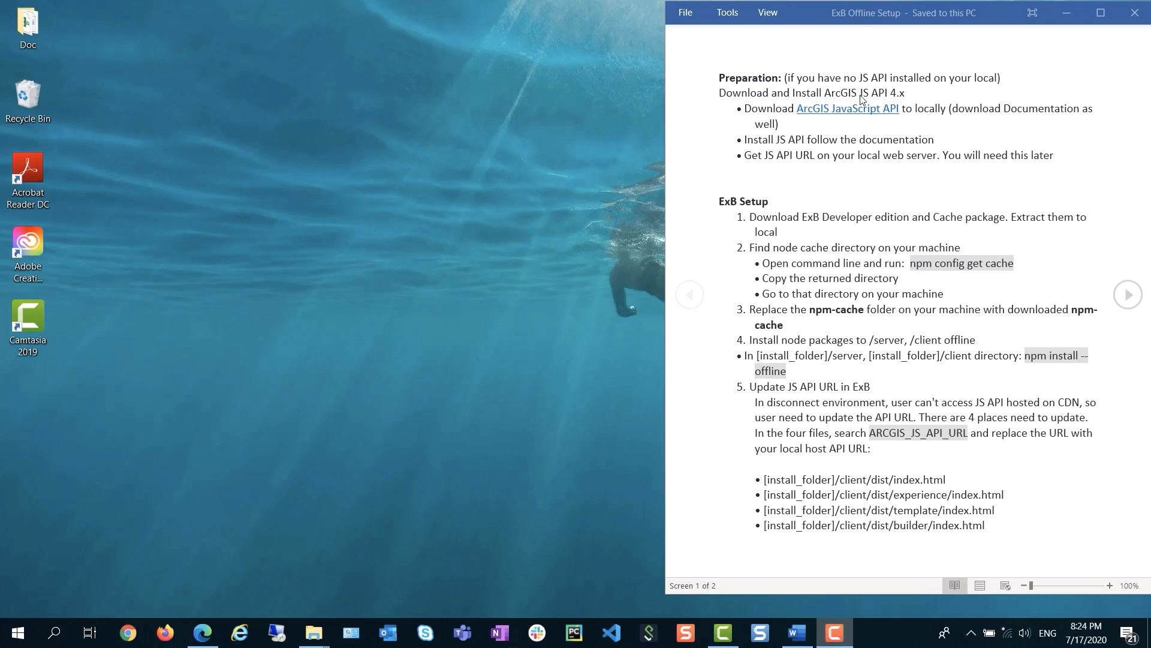
{"action": "mouse_move", "coordinate": [896, 104]}
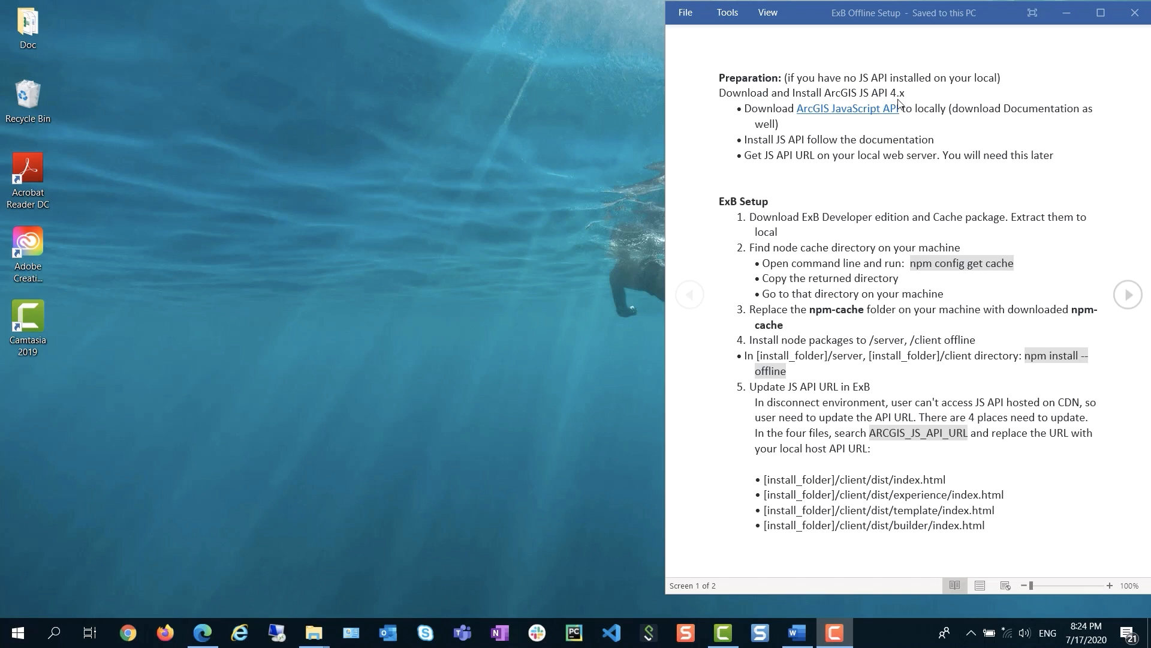
{"action": "mouse_move", "coordinate": [927, 191]}
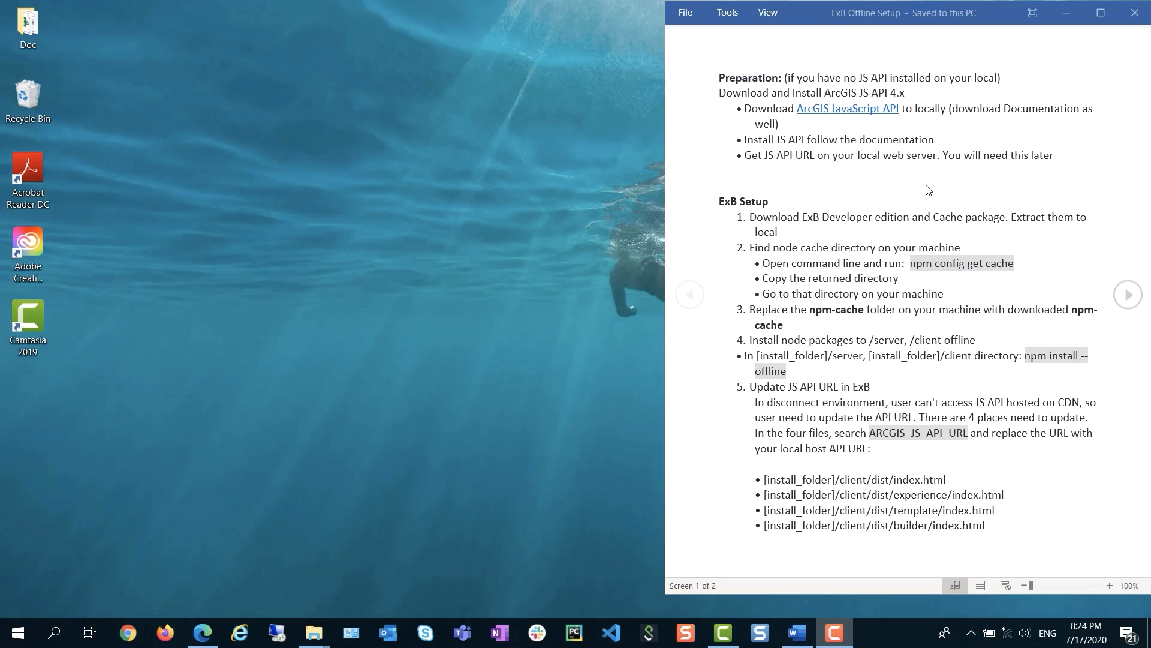
{"action": "mouse_move", "coordinate": [850, 120]}
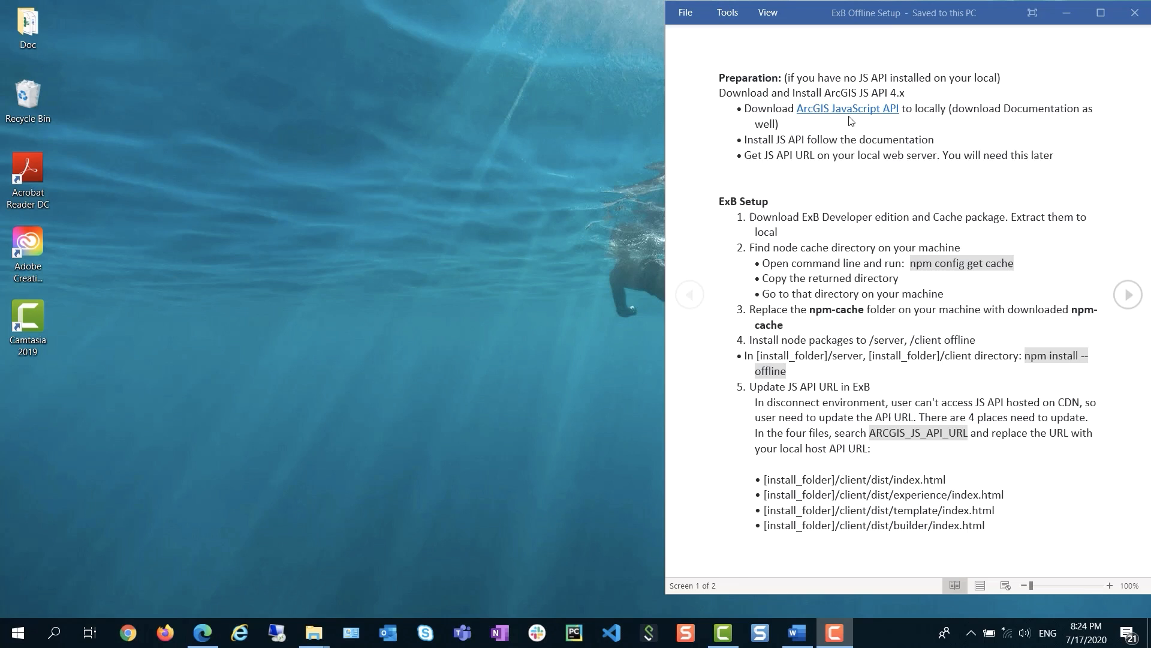
{"action": "mouse_move", "coordinate": [909, 101]}
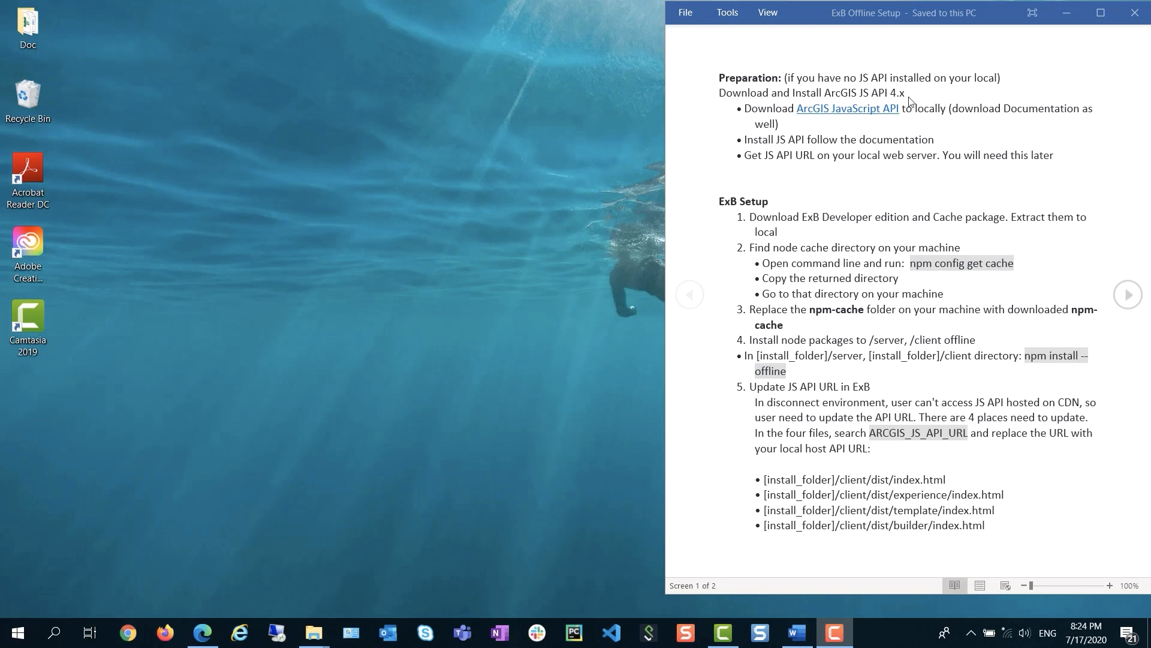
Step: Follow the ArcGIS JavaScript API link in the Word notes to its 'Get the API' page
{"action": "left_click", "coordinate": [846, 108]}
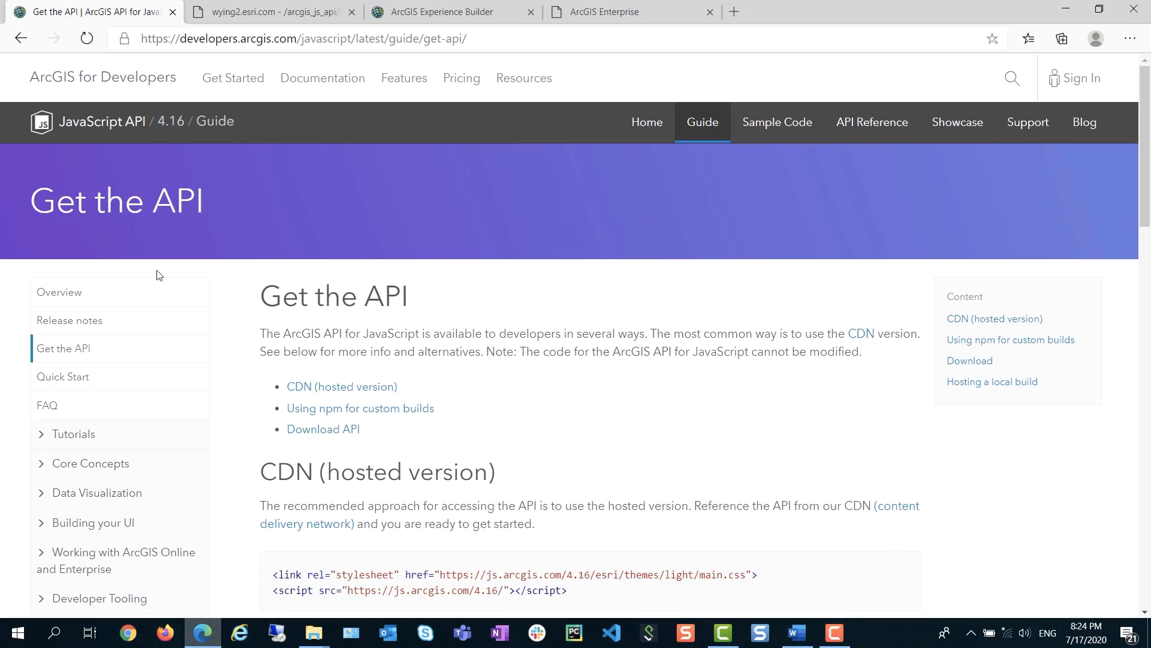
{"action": "mouse_move", "coordinate": [90, 152]}
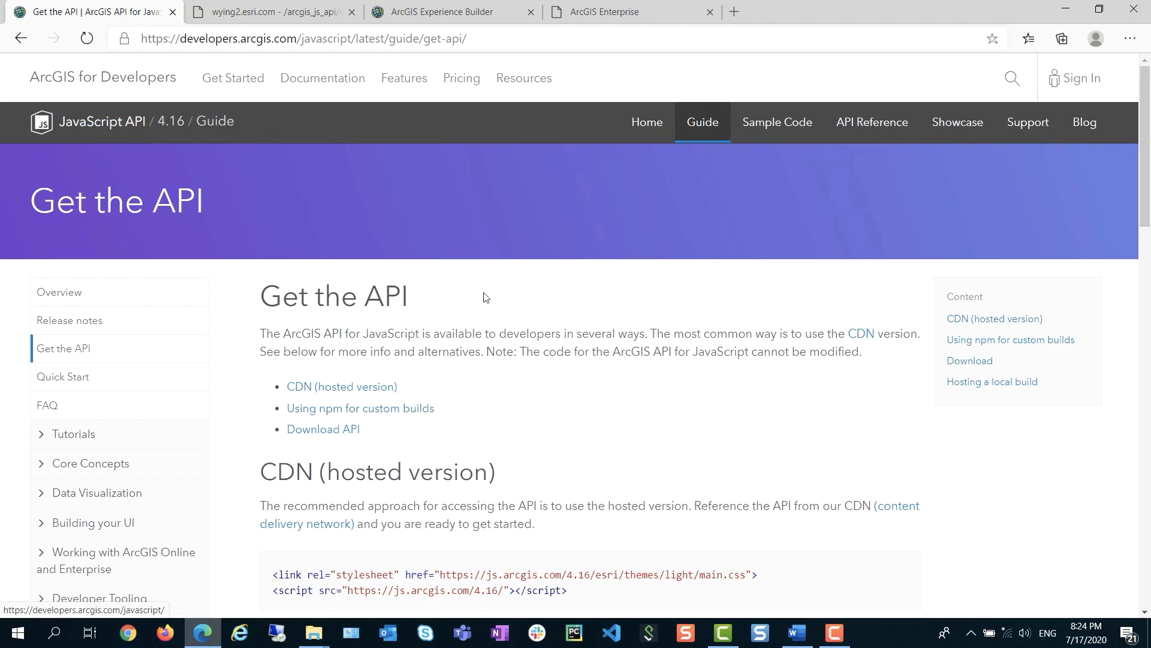
Step: Review the Download section and check the local 4.16 library address on wying2.esri.com
{"action": "scroll", "scroll_direction": "down", "scroll_amount": 3}
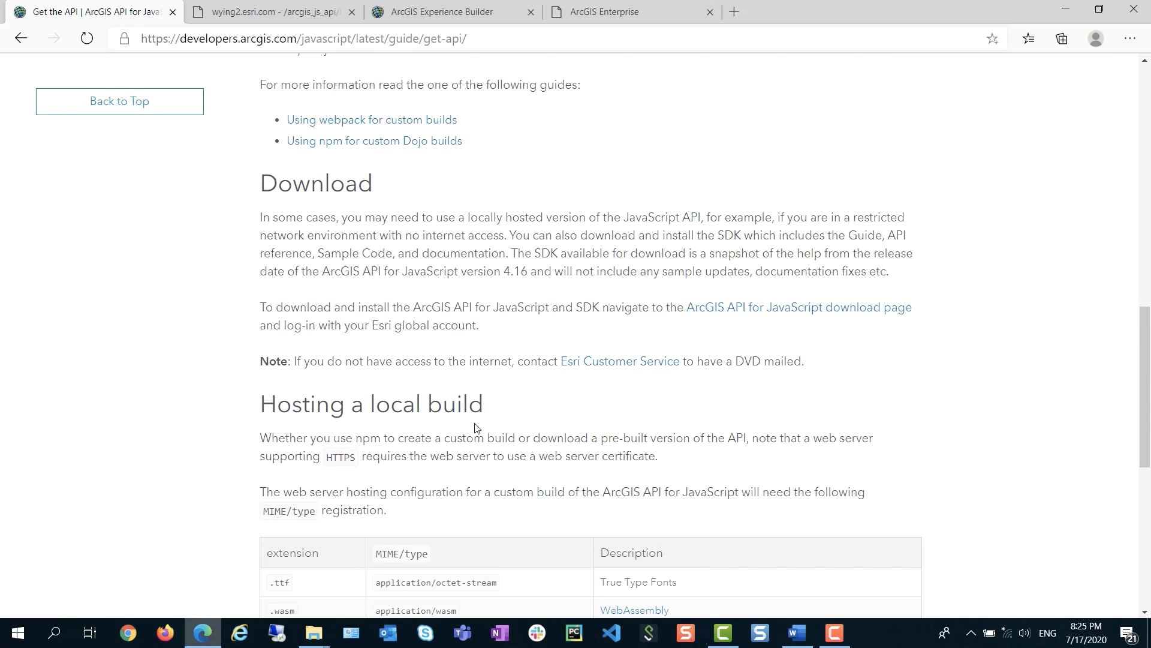
{"action": "mouse_move", "coordinate": [307, 65]}
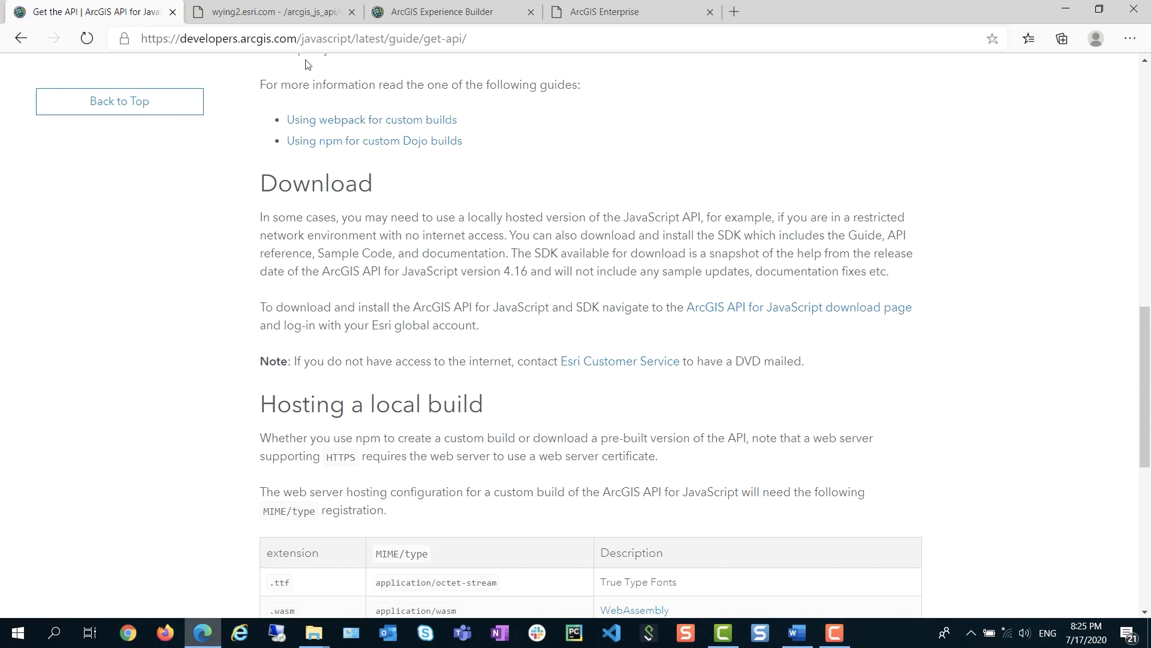
{"action": "left_click", "coordinate": [272, 12]}
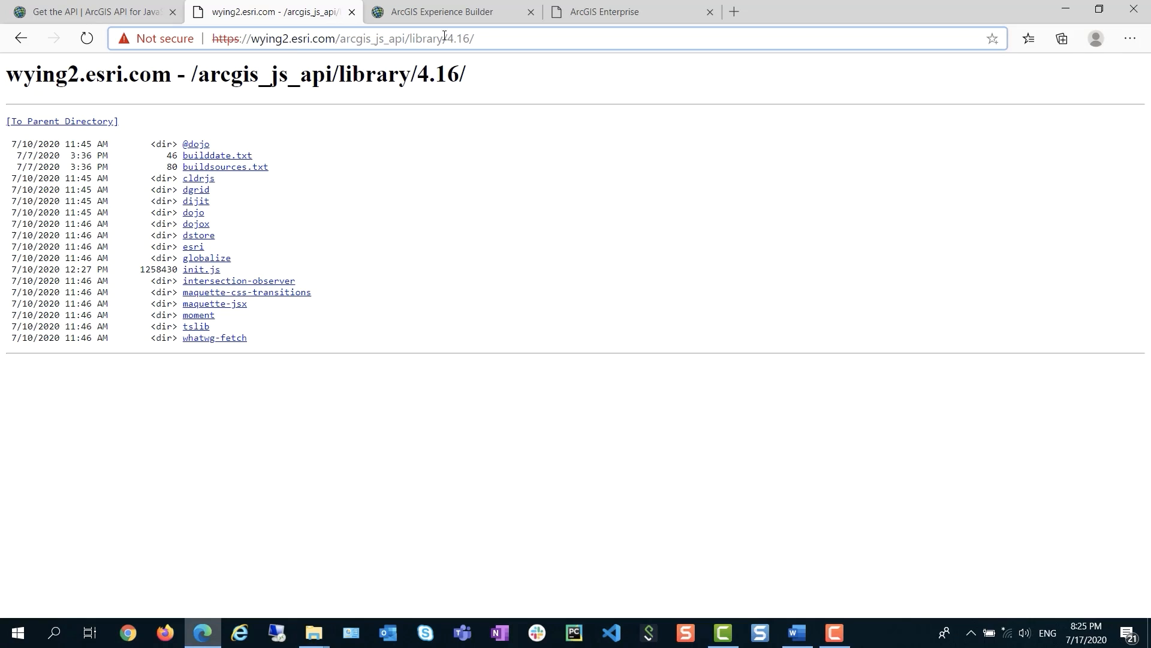
{"action": "left_click", "coordinate": [341, 38]}
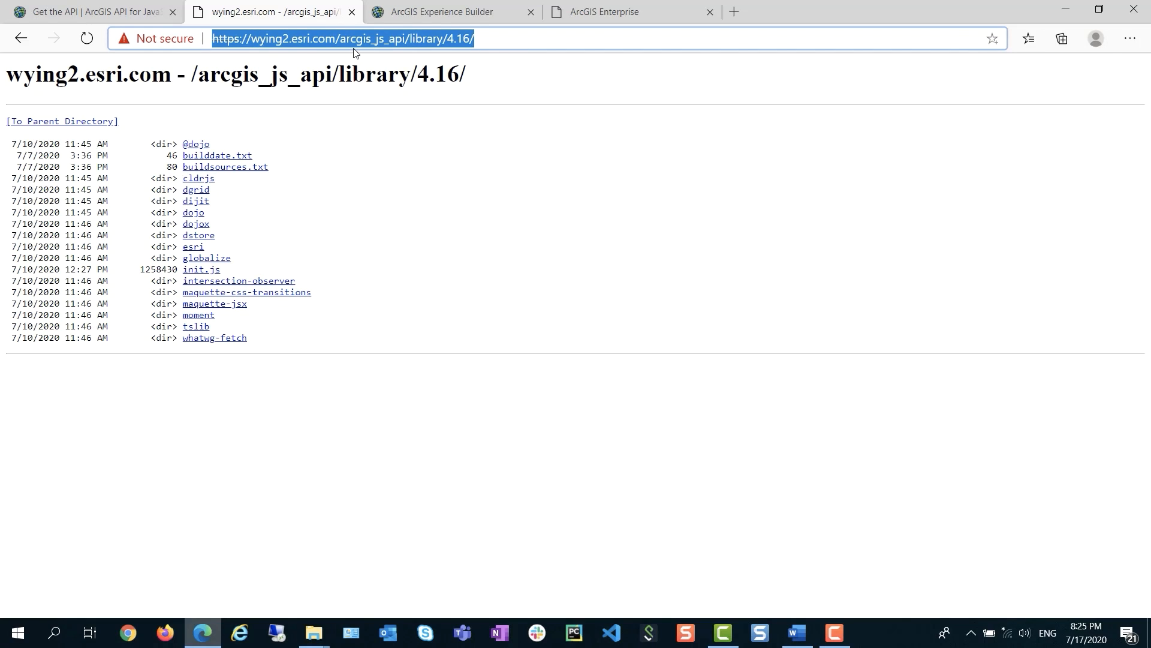
{"action": "mouse_move", "coordinate": [1066, 7]}
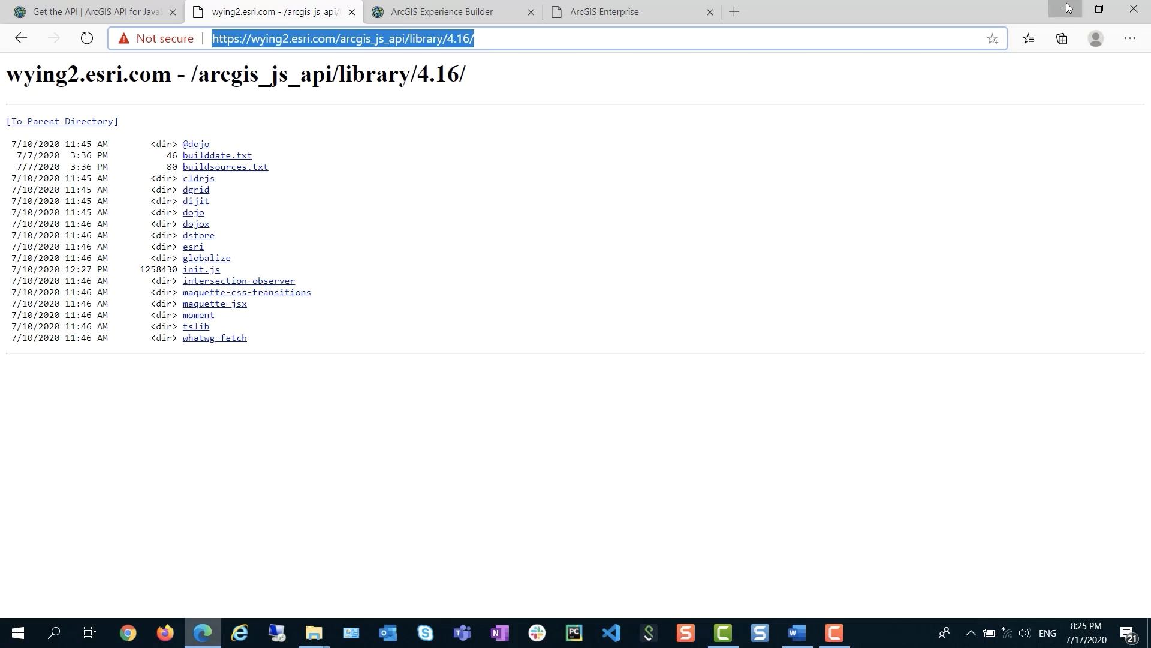
{"action": "left_click", "coordinate": [1067, 7]}
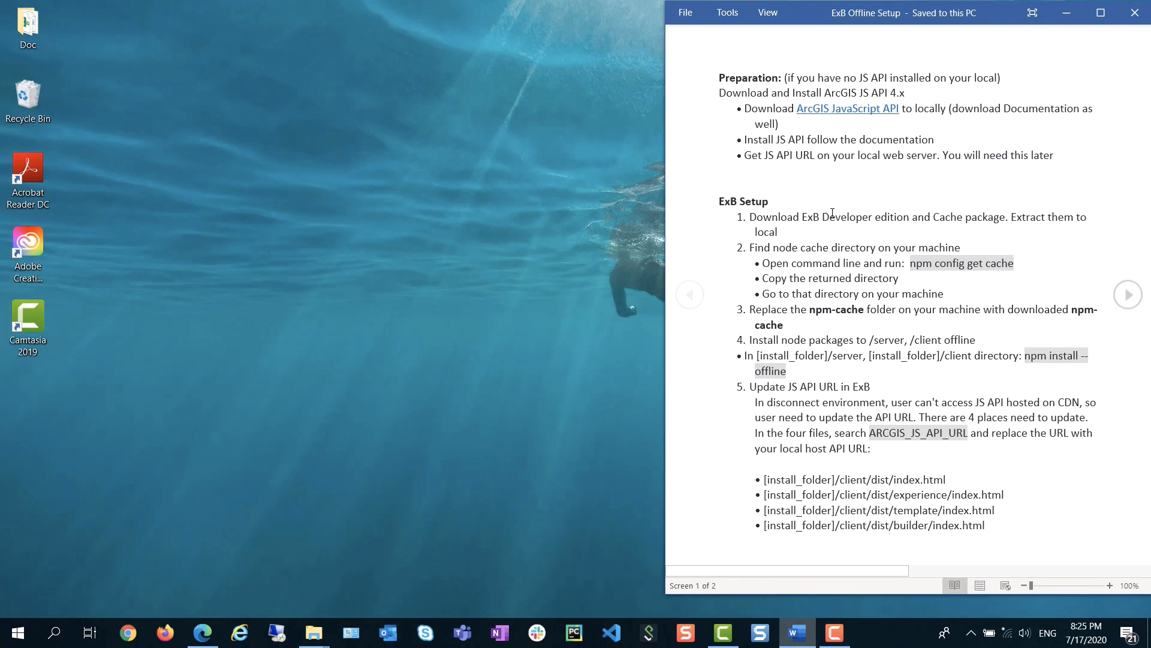
{"action": "double_click", "coordinate": [866, 217]}
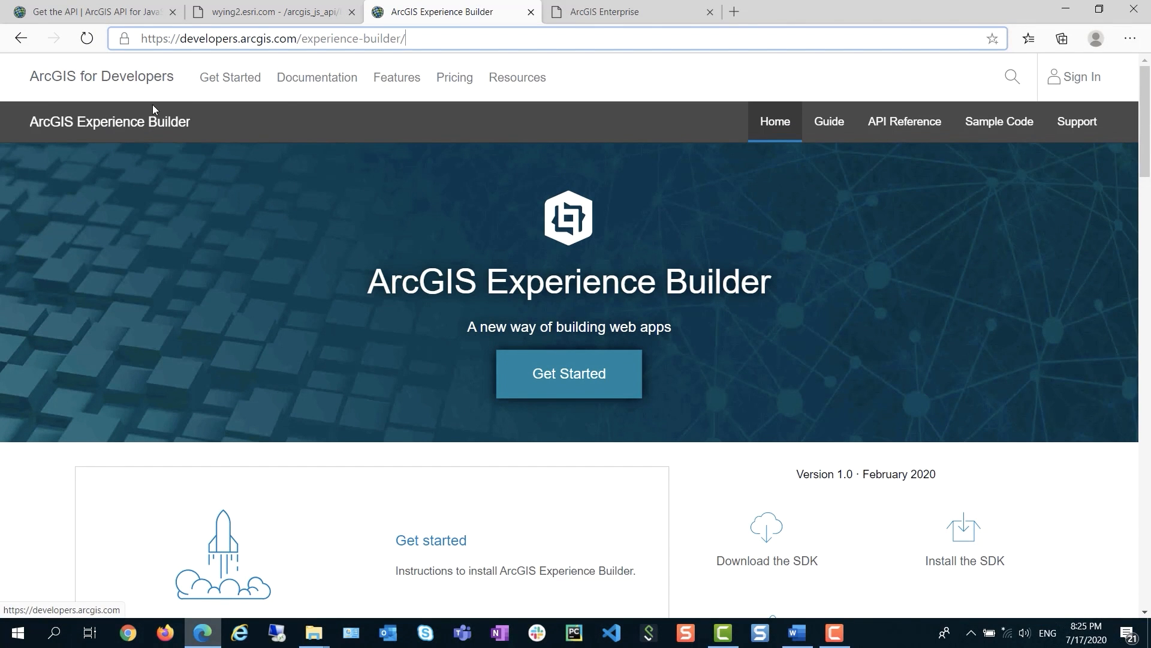
{"action": "mouse_move", "coordinate": [951, 234]}
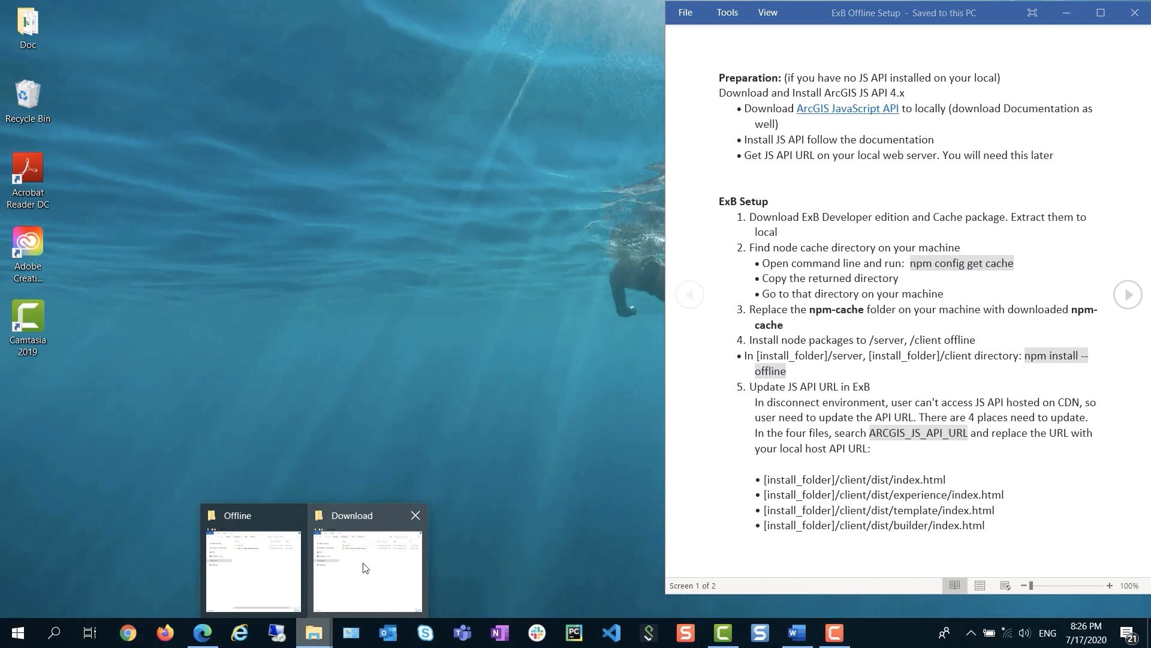
Step: Show the Offline folder and select the extracted exb-1.1 folder
{"action": "left_click", "coordinate": [367, 569]}
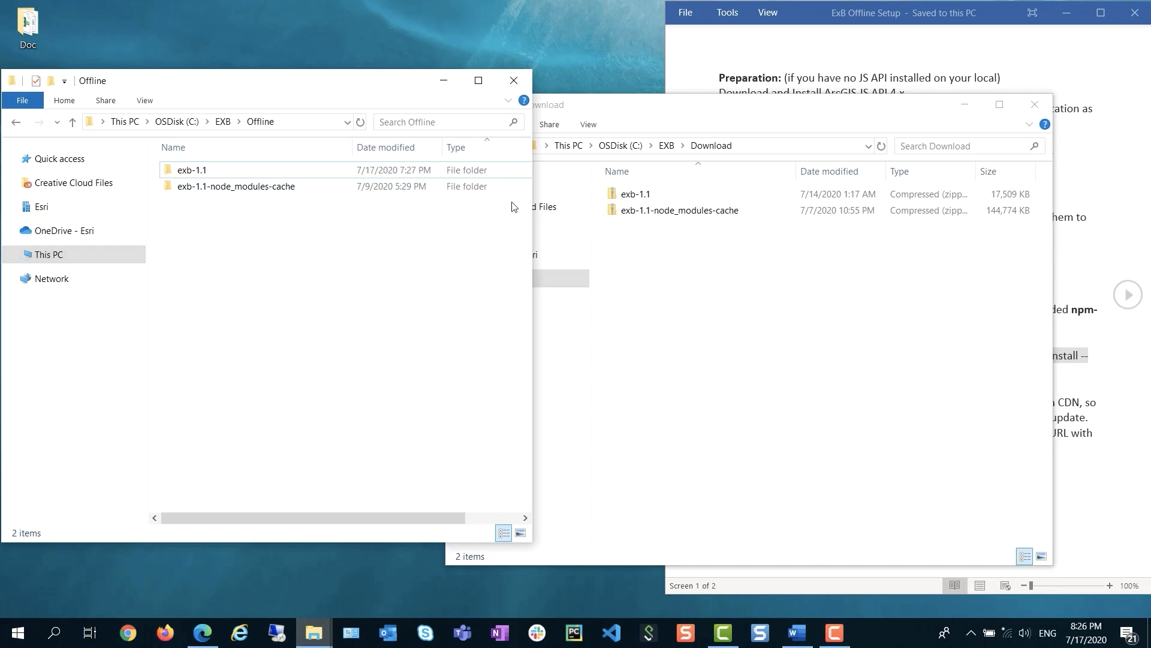
{"action": "left_click", "coordinate": [192, 170]}
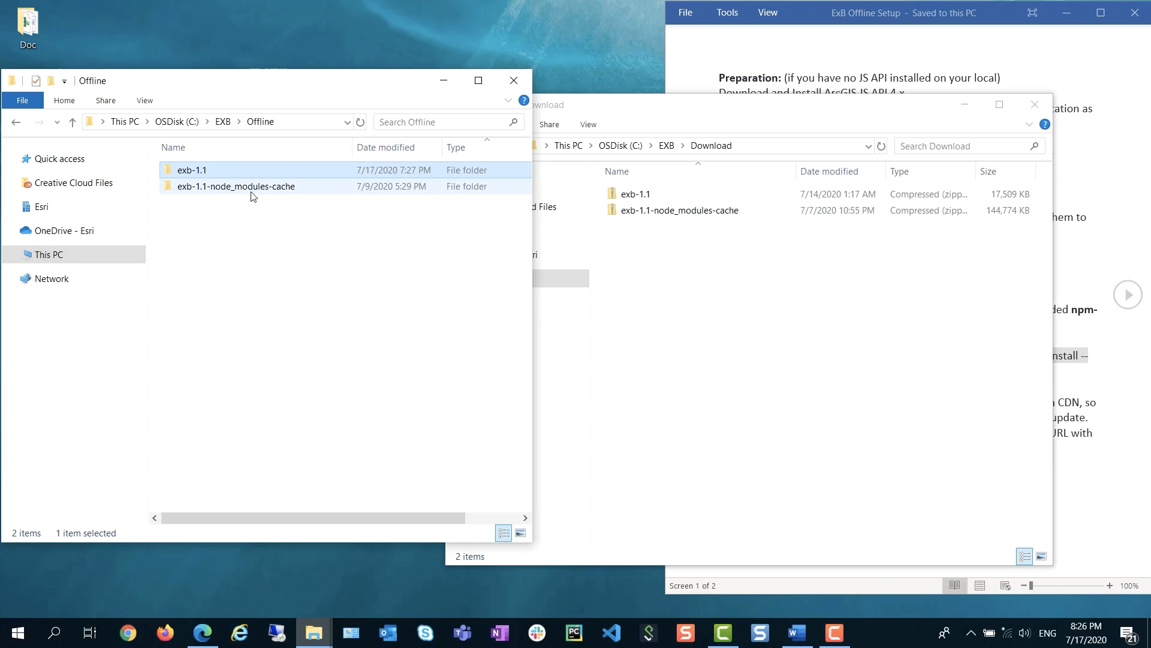
{"action": "left_click", "coordinate": [235, 187]}
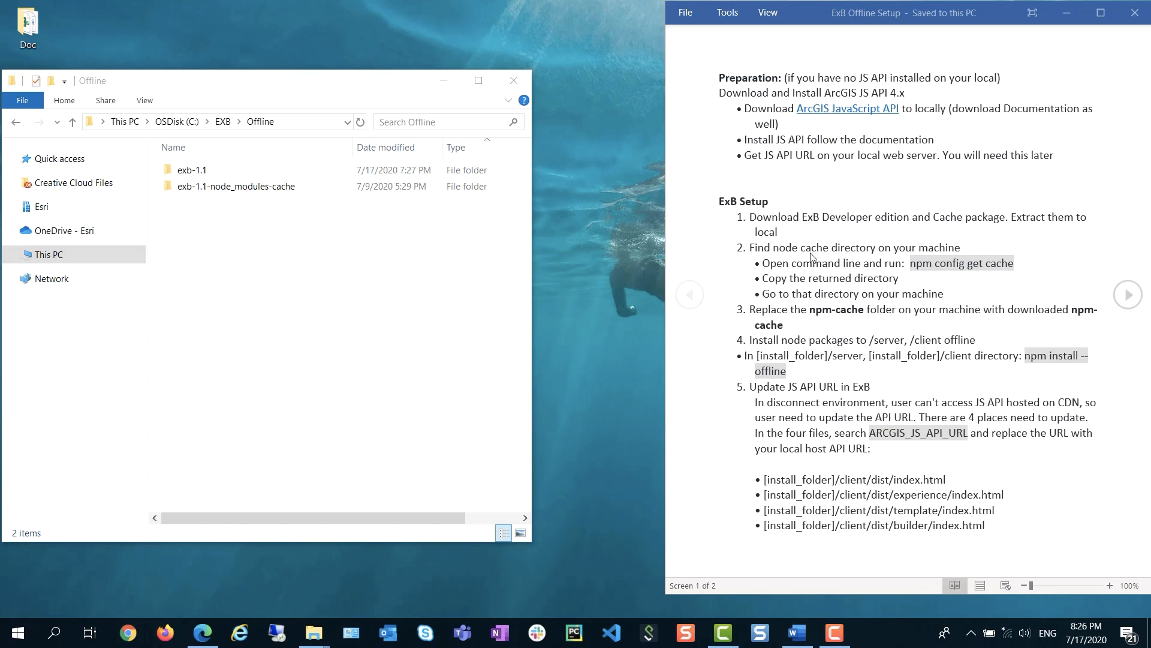
{"action": "mouse_move", "coordinate": [17, 632]}
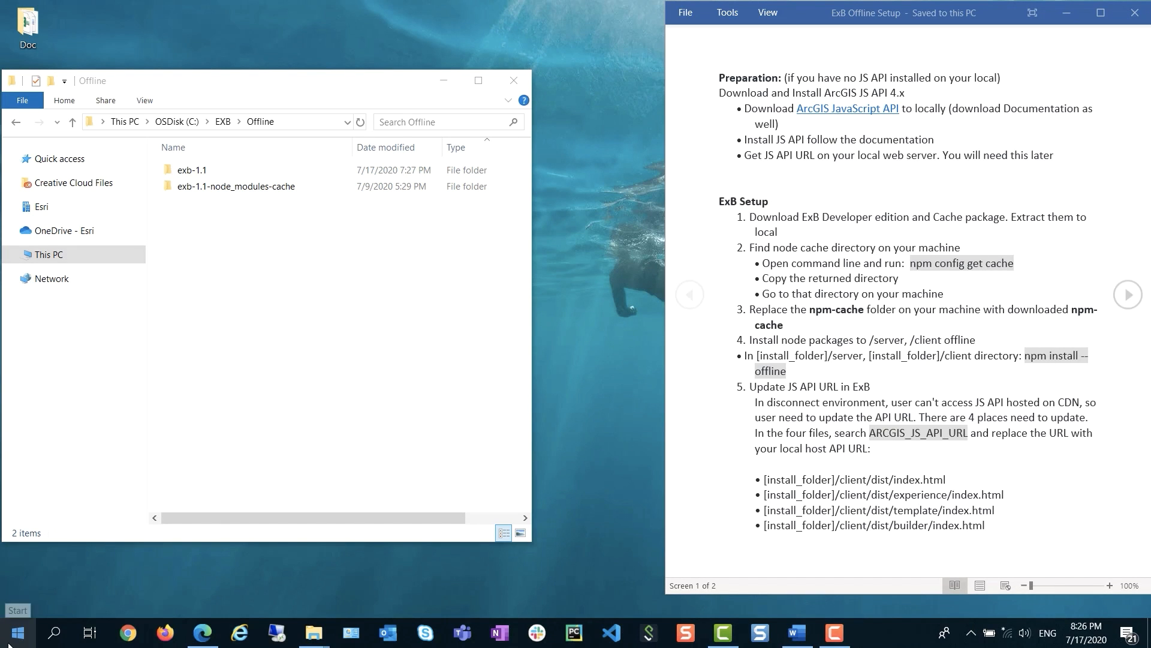
Step: Run 'npm config get cache' in Command Prompt to find npm's cache location
{"action": "type", "text": "cm"}
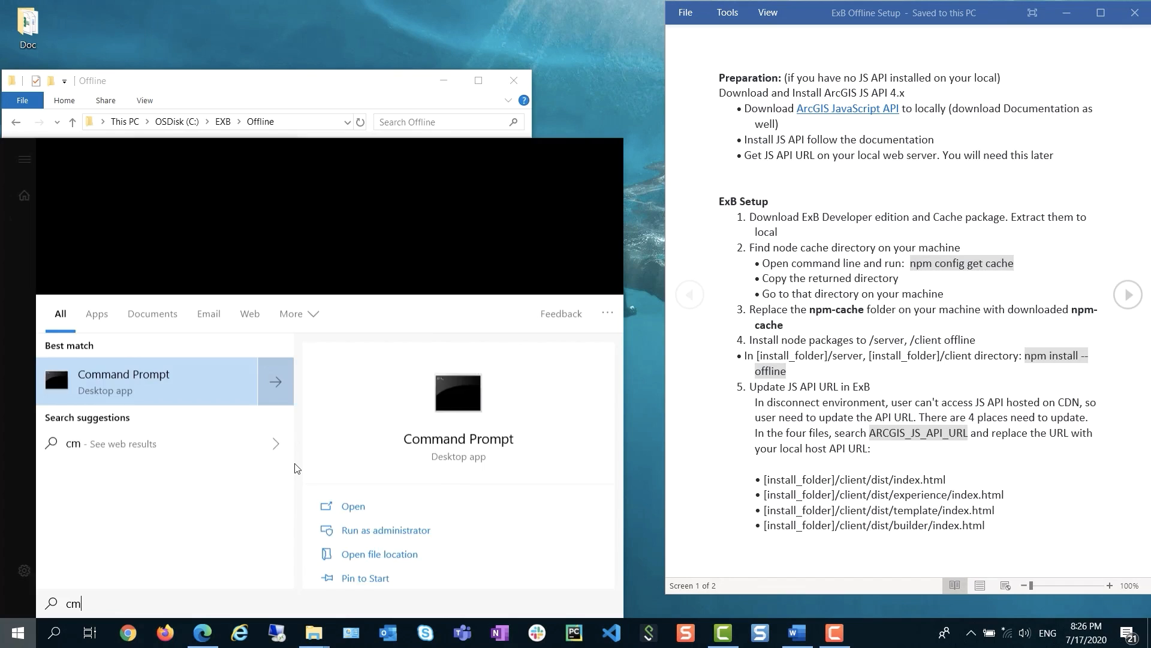
{"action": "left_click", "coordinate": [353, 506]}
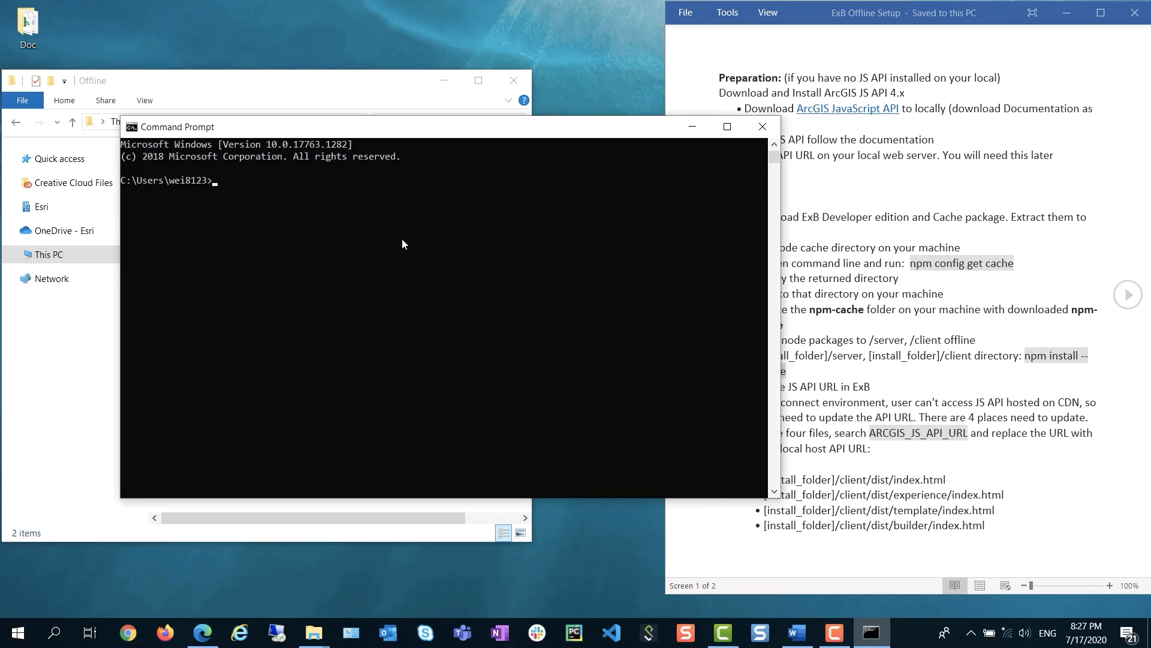
{"action": "type", "text": "npm con"}
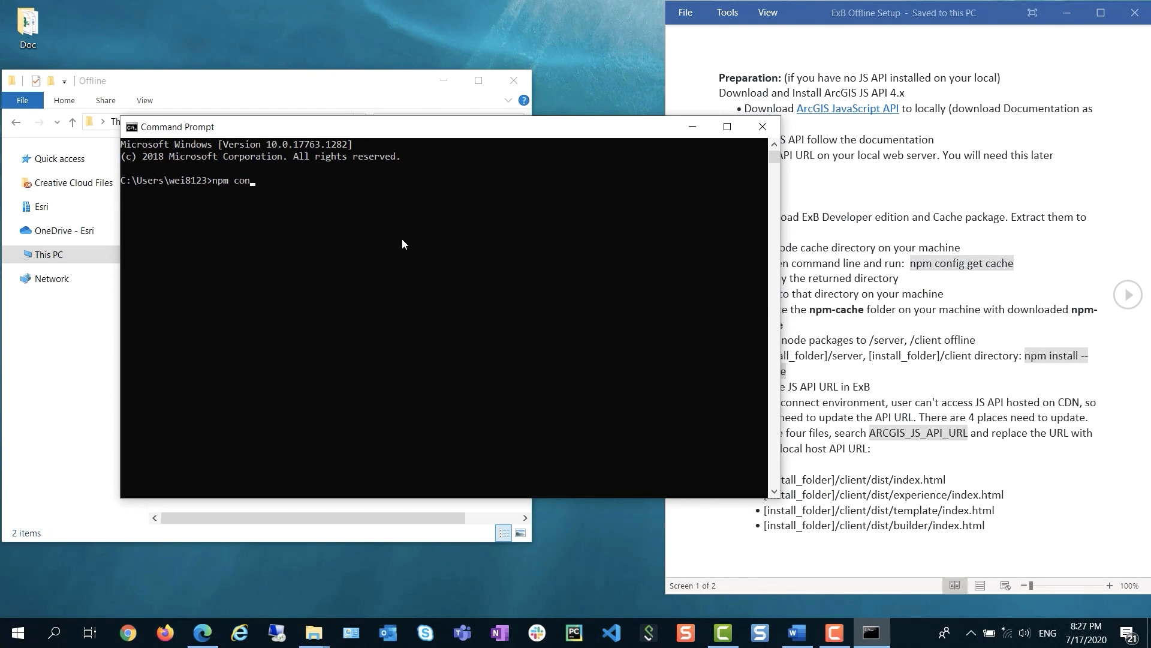
{"action": "type", "text": "fig get"}
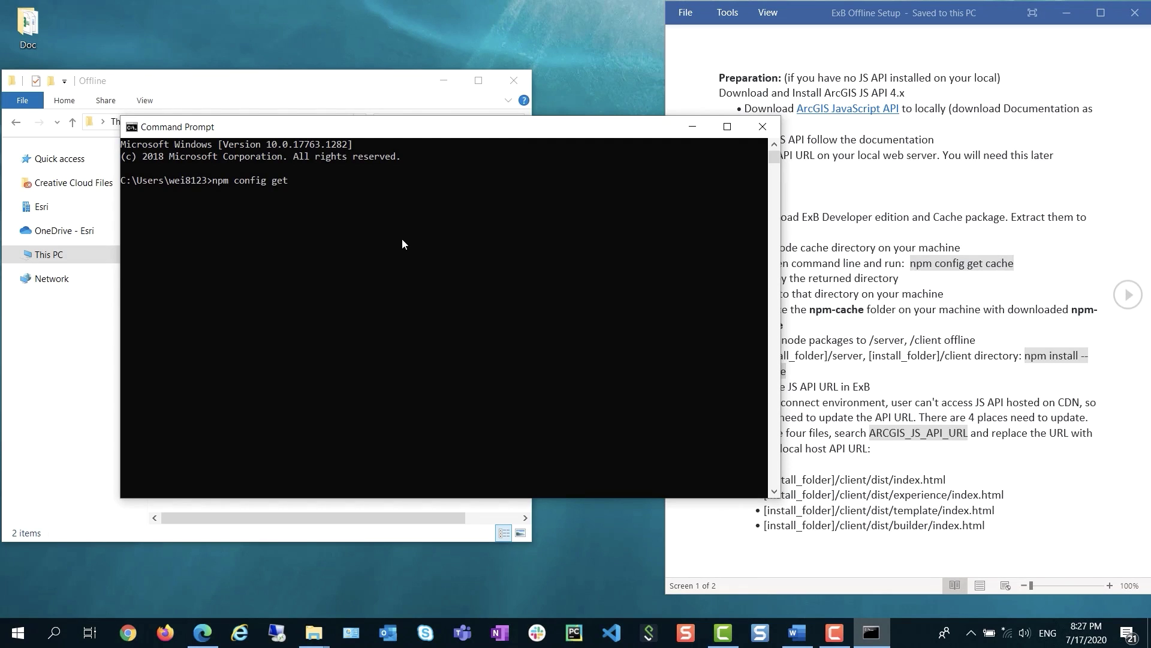
{"action": "type", "text": "cache"}
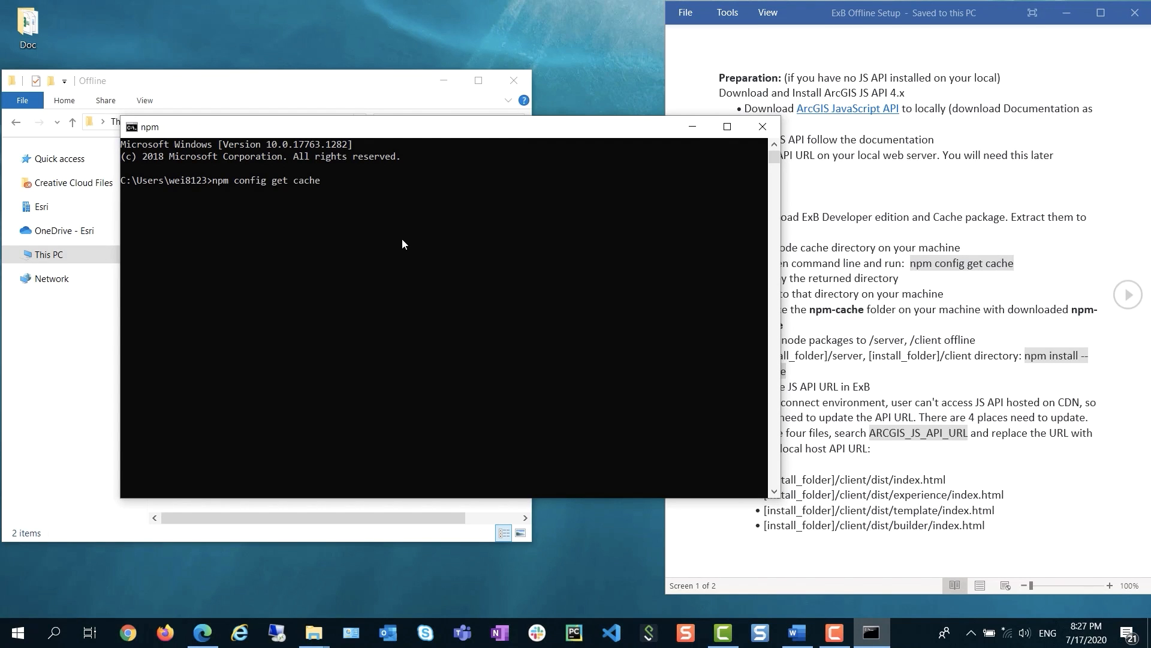
{"action": "key", "text": "Return"}
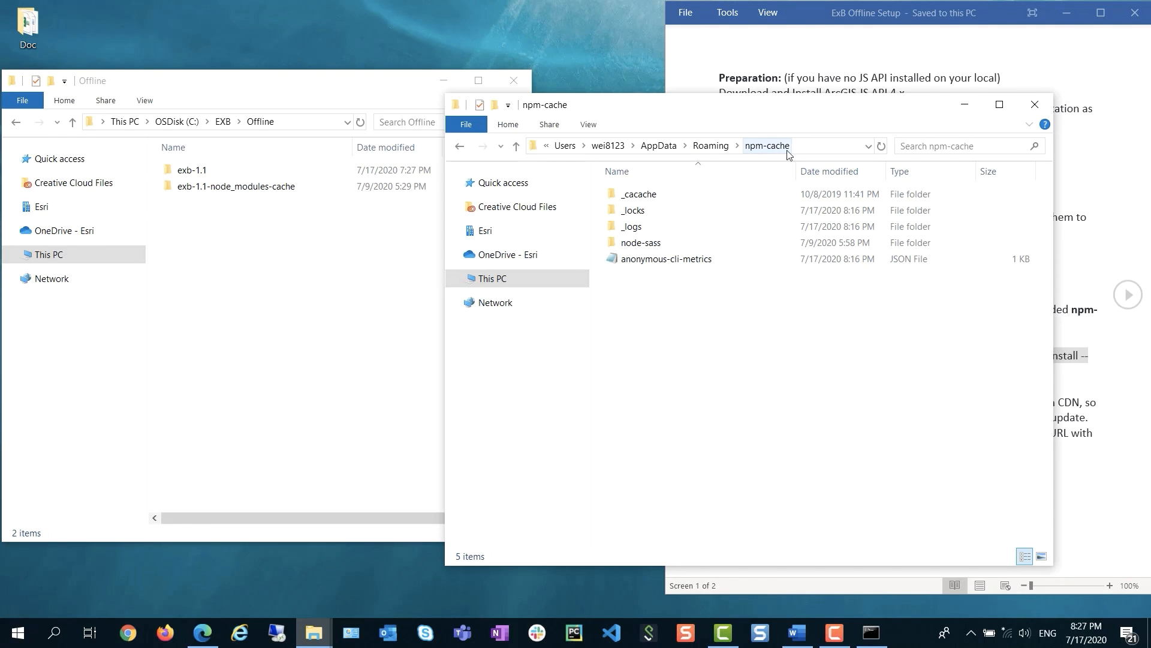
Step: Copy the downloaded npm-cache contents into the local Roaming npm-cache, replacing existing files
{"action": "double_click", "coordinate": [235, 186]}
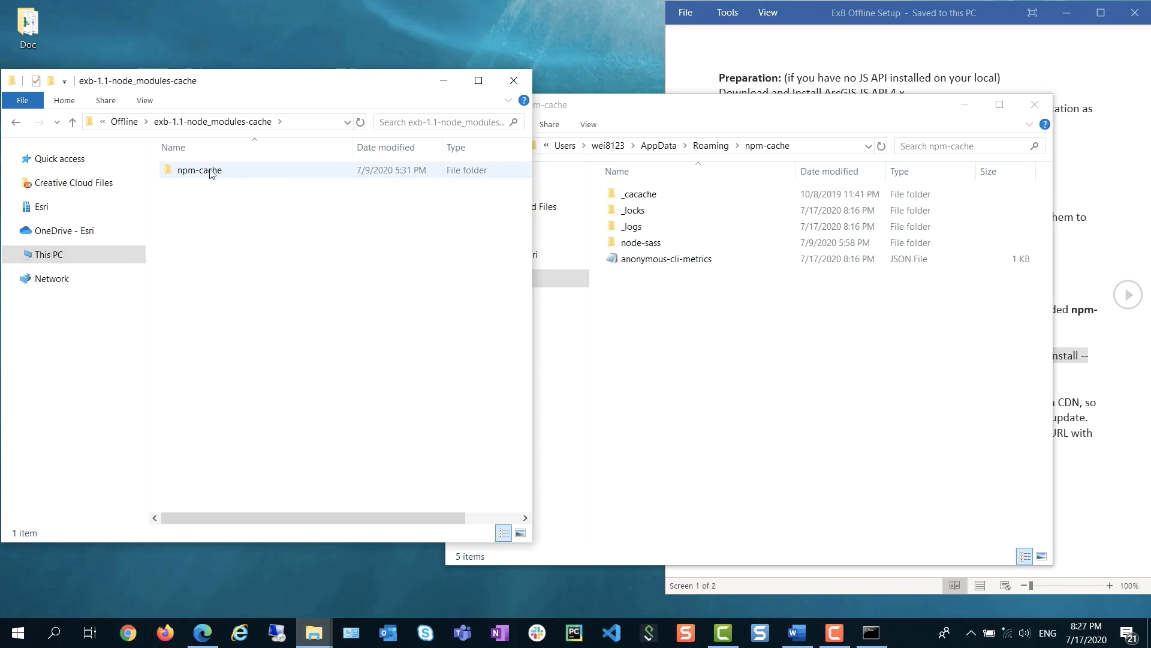
{"action": "double_click", "coordinate": [199, 169]}
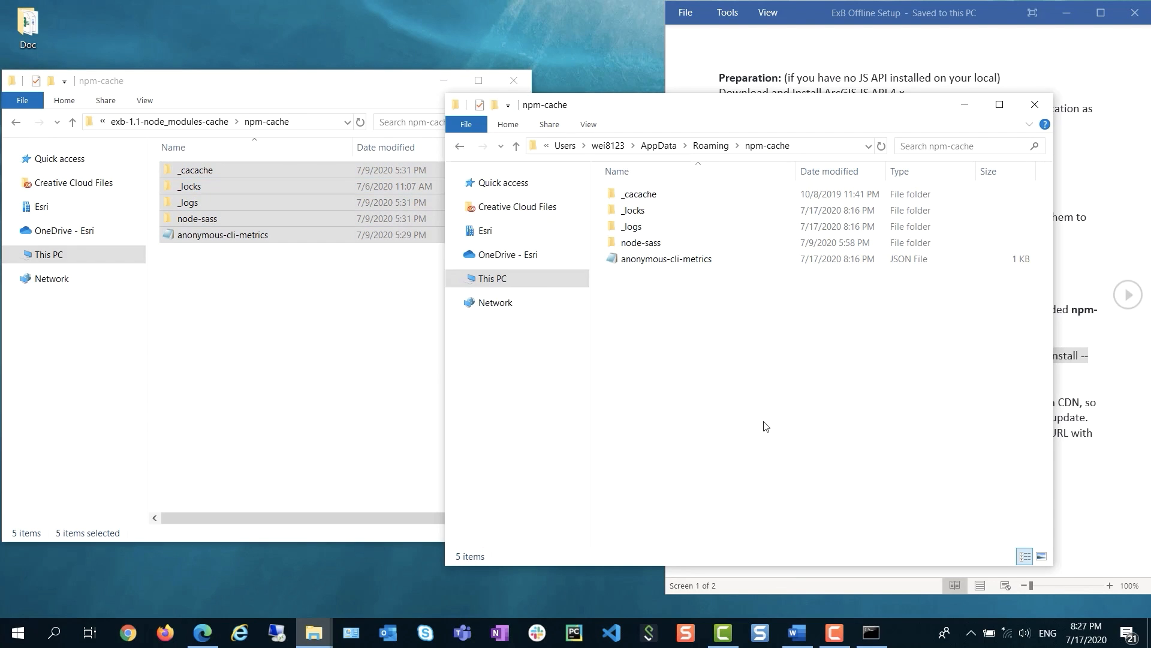
{"action": "mouse_move", "coordinate": [860, 401]}
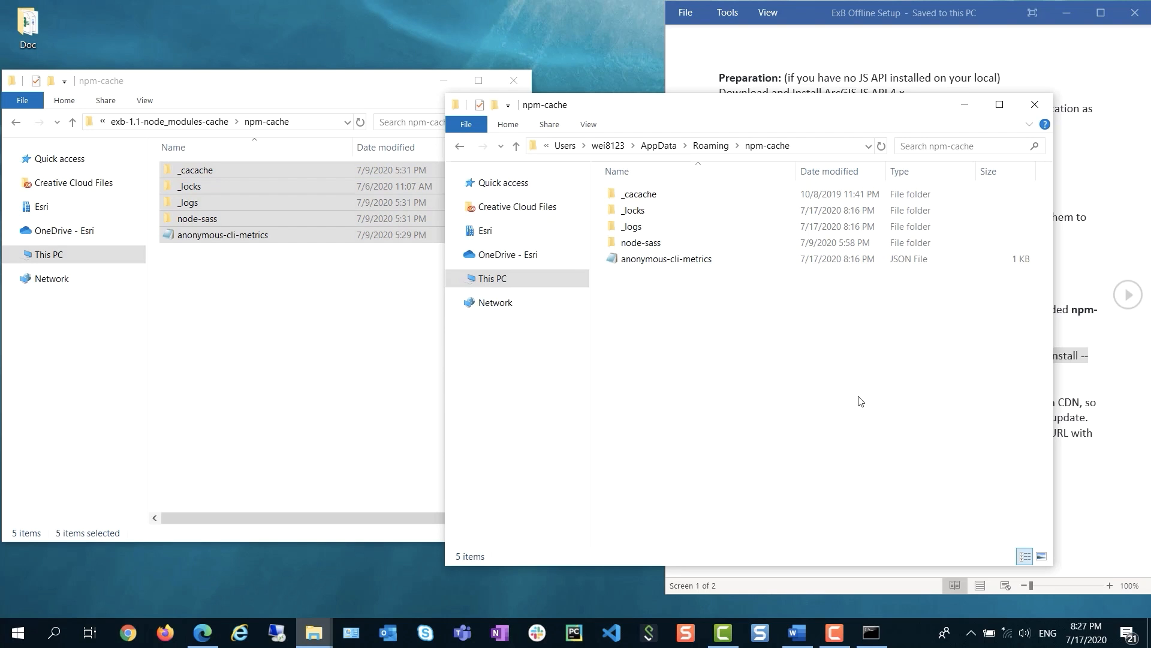
{"action": "key", "text": "ctrl+a"}
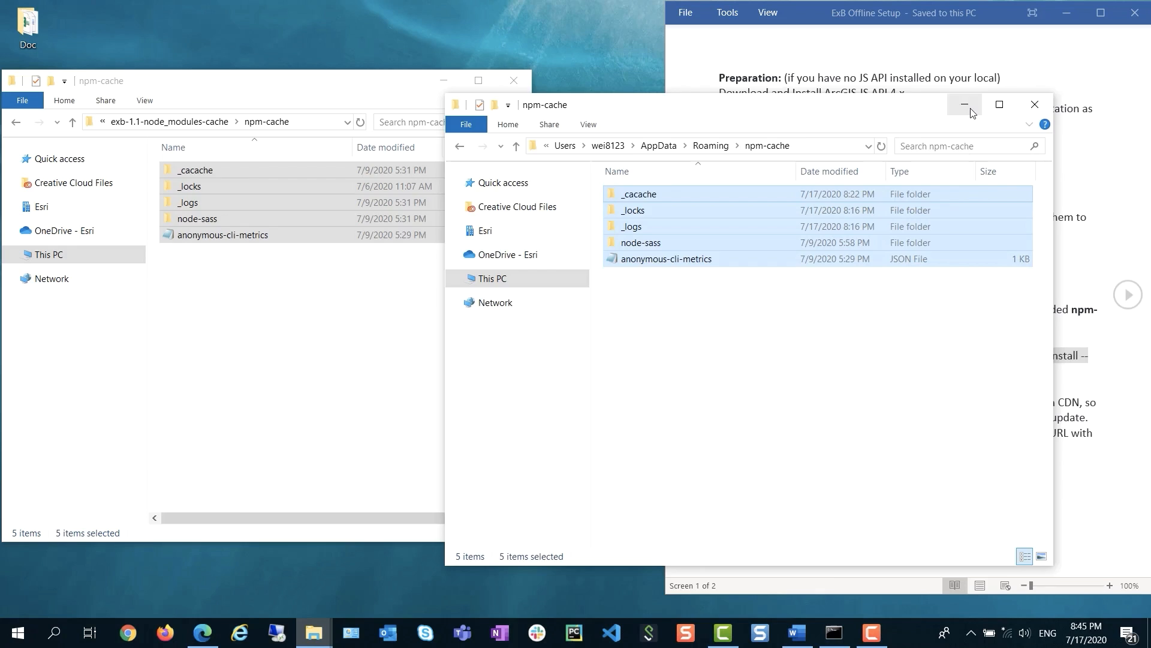
Step: Return to the Offline folder and open exb-1.1
{"action": "left_click", "coordinate": [964, 105]}
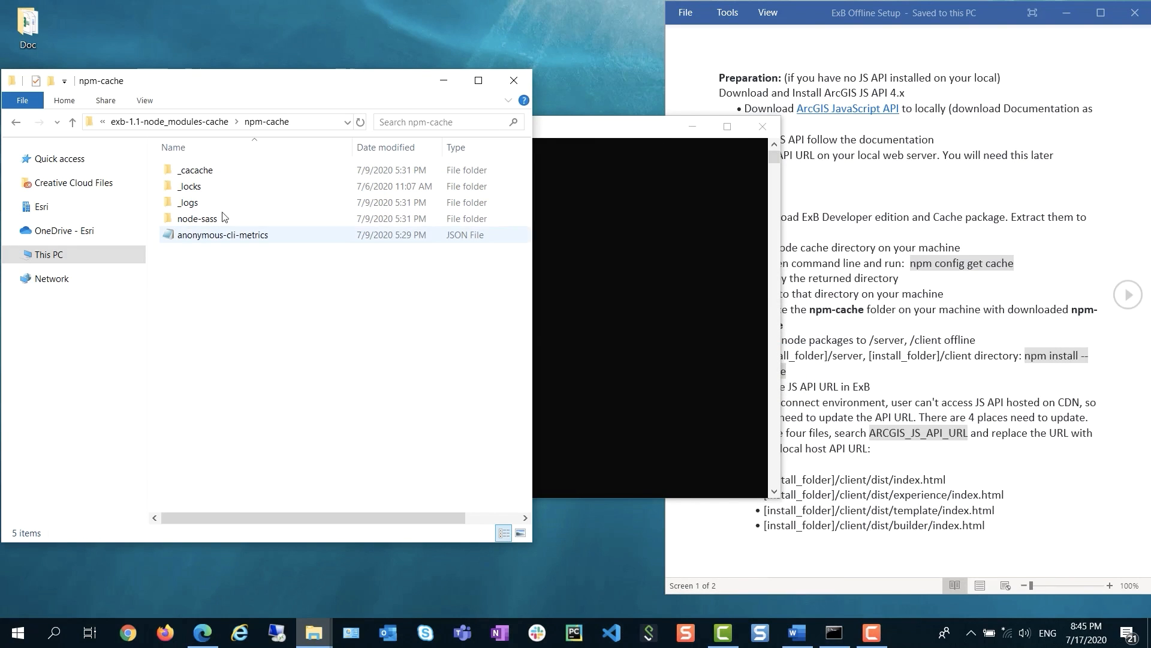
{"action": "left_click", "coordinate": [72, 122]}
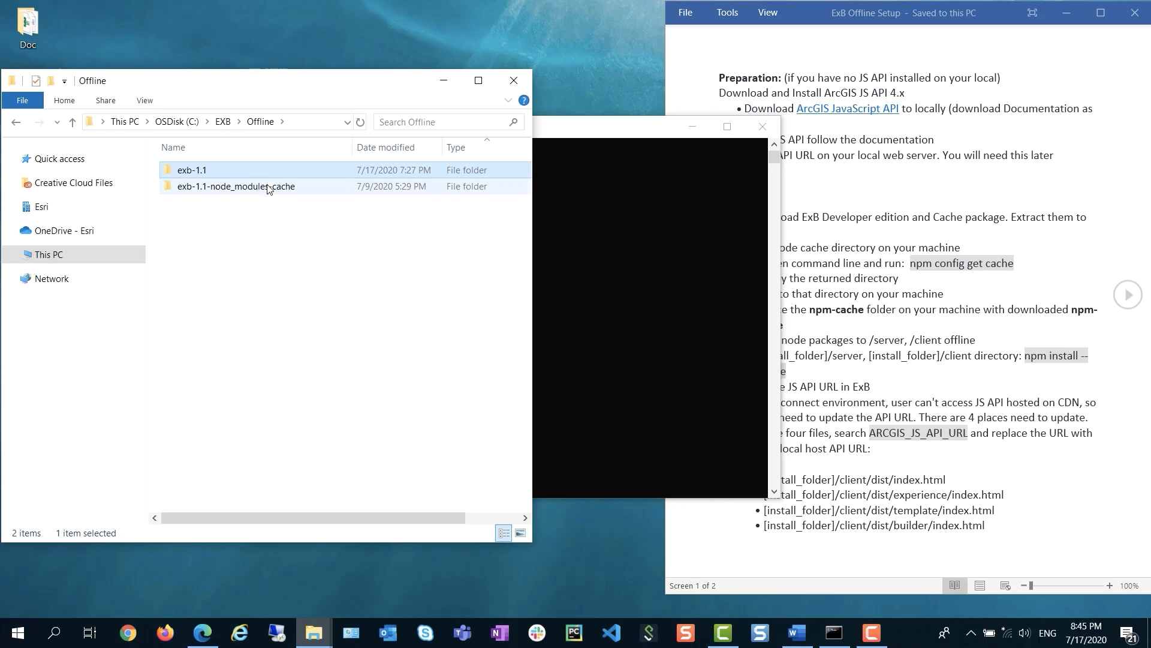
{"action": "double_click", "coordinate": [192, 170]}
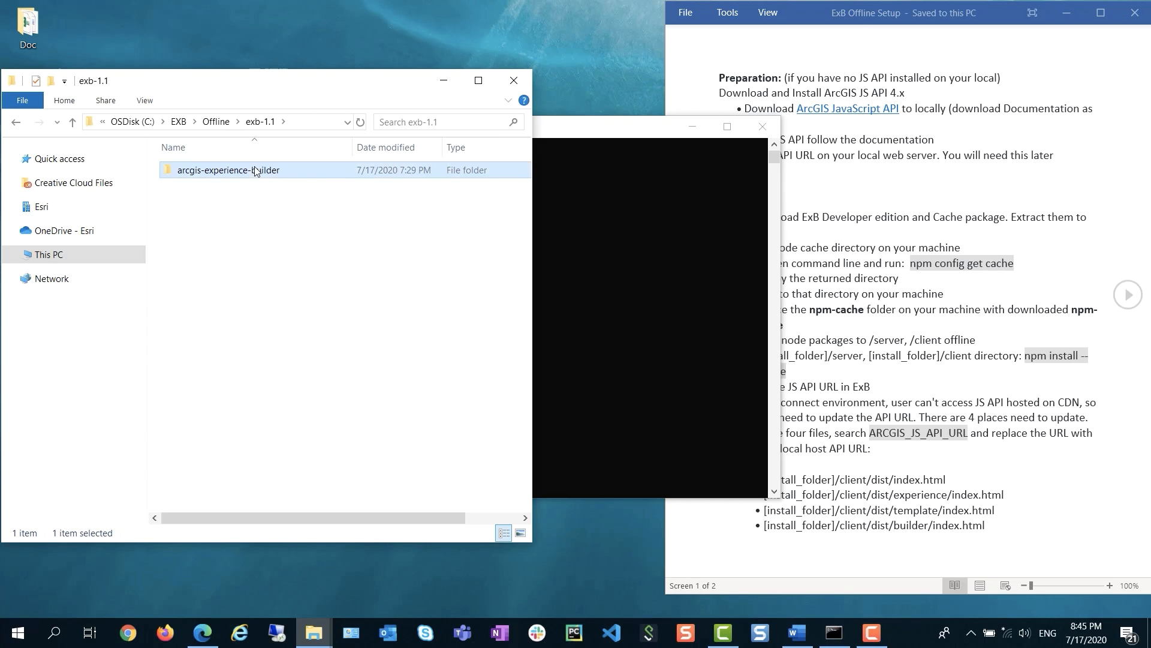
Step: Open arcgis-experience-builder and then its client folder
{"action": "double_click", "coordinate": [229, 170]}
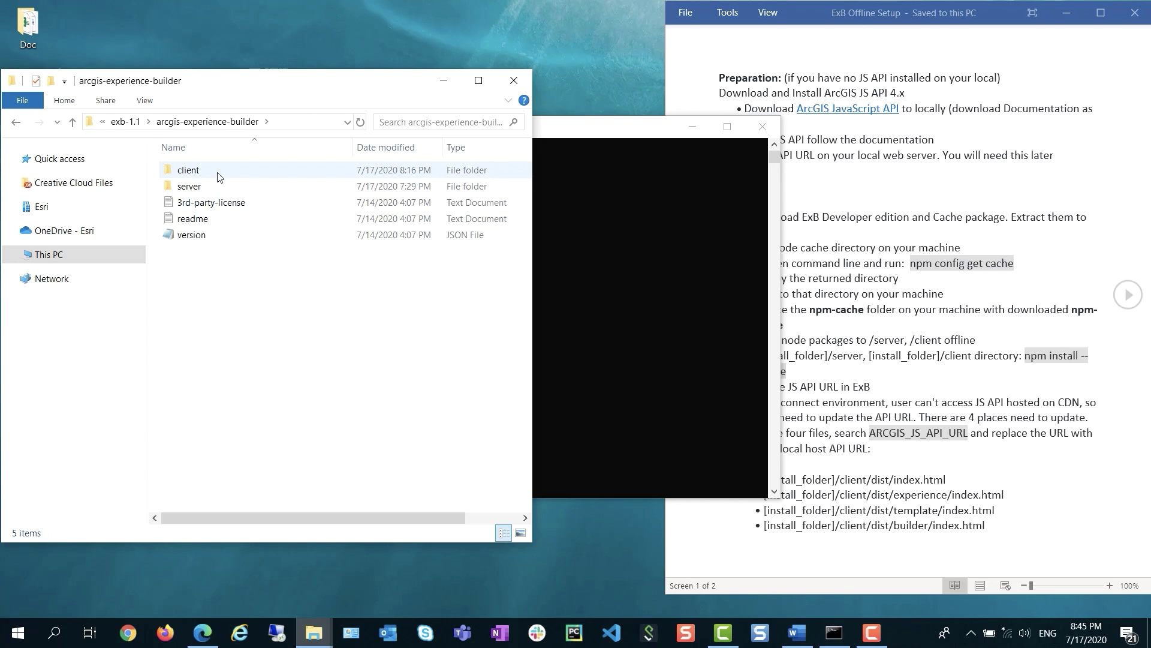
{"action": "left_click", "coordinate": [190, 186]}
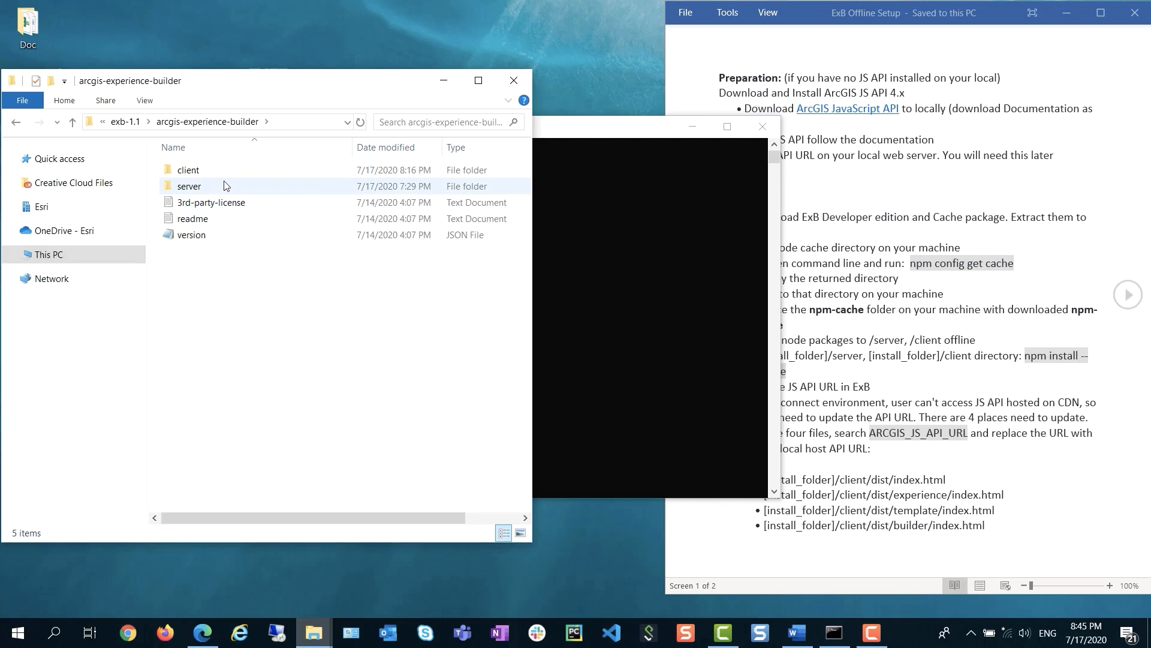
{"action": "double_click", "coordinate": [188, 170]}
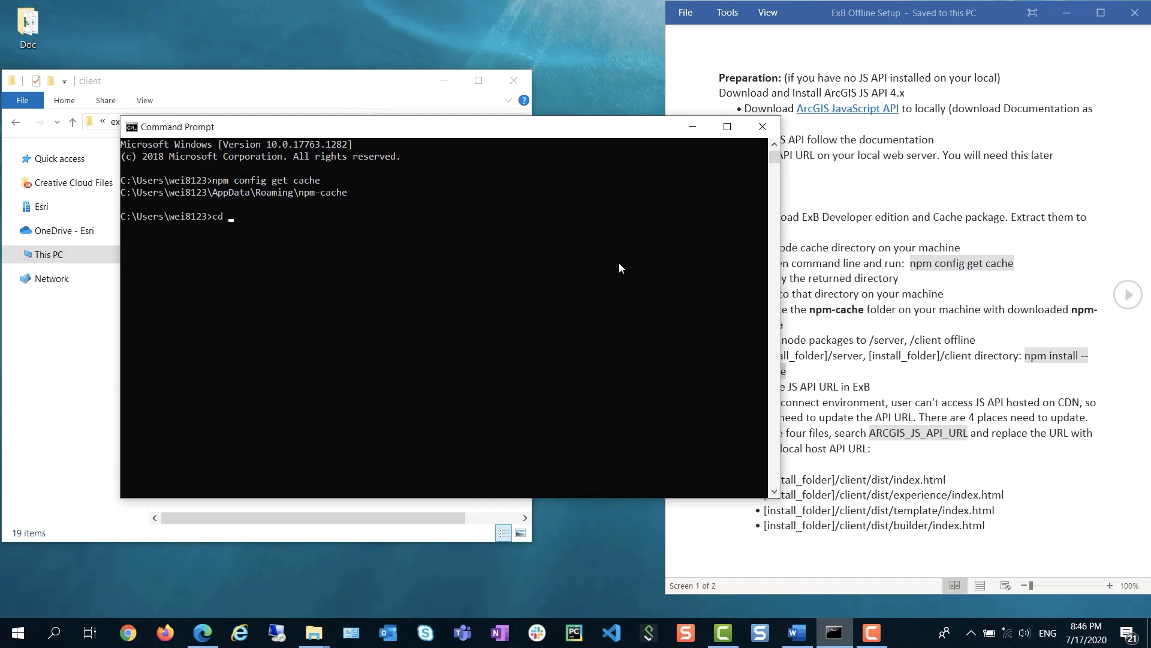
Step: Run 'npm install --offline' in the client folder, then in the server folder
{"action": "type", "text": "C:\\EXB\\Offline\\exb-1.1\\arcgis-experience-builder\\client"}
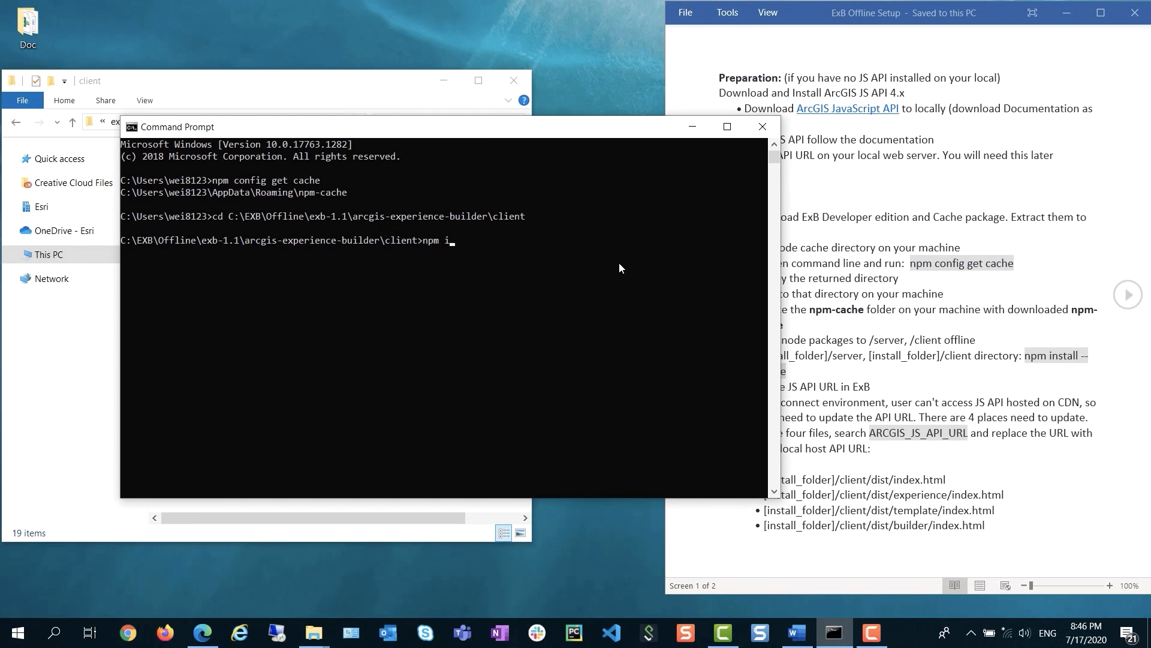
{"action": "type", "text": "nstall --offline"}
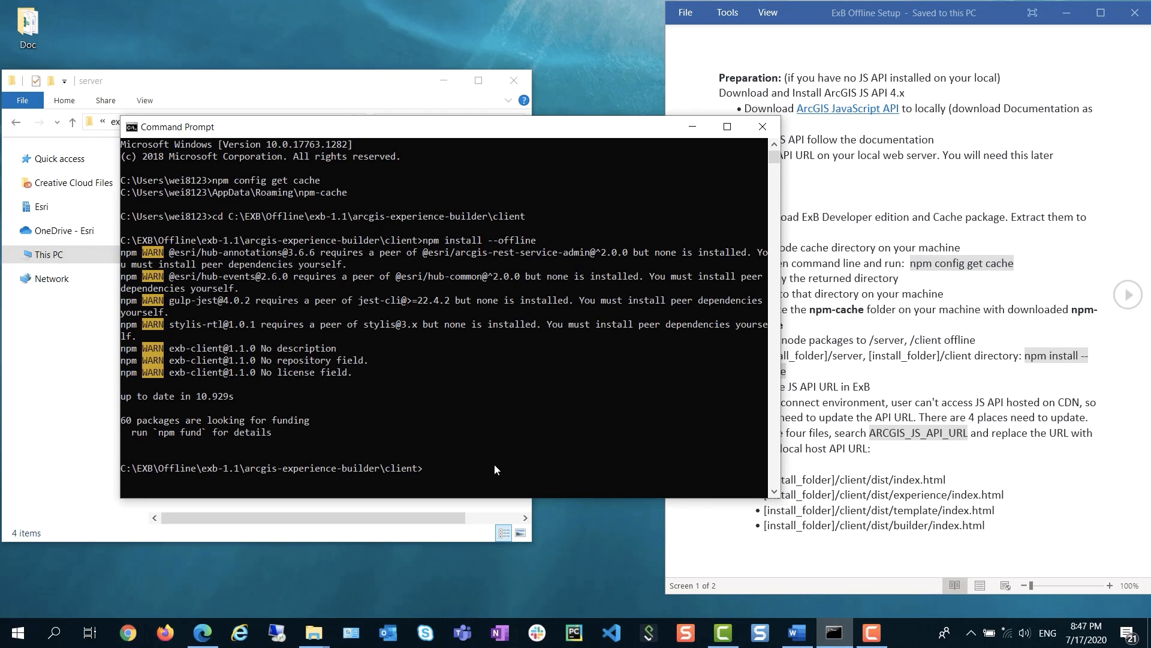
{"action": "type", "text": "cd.."}
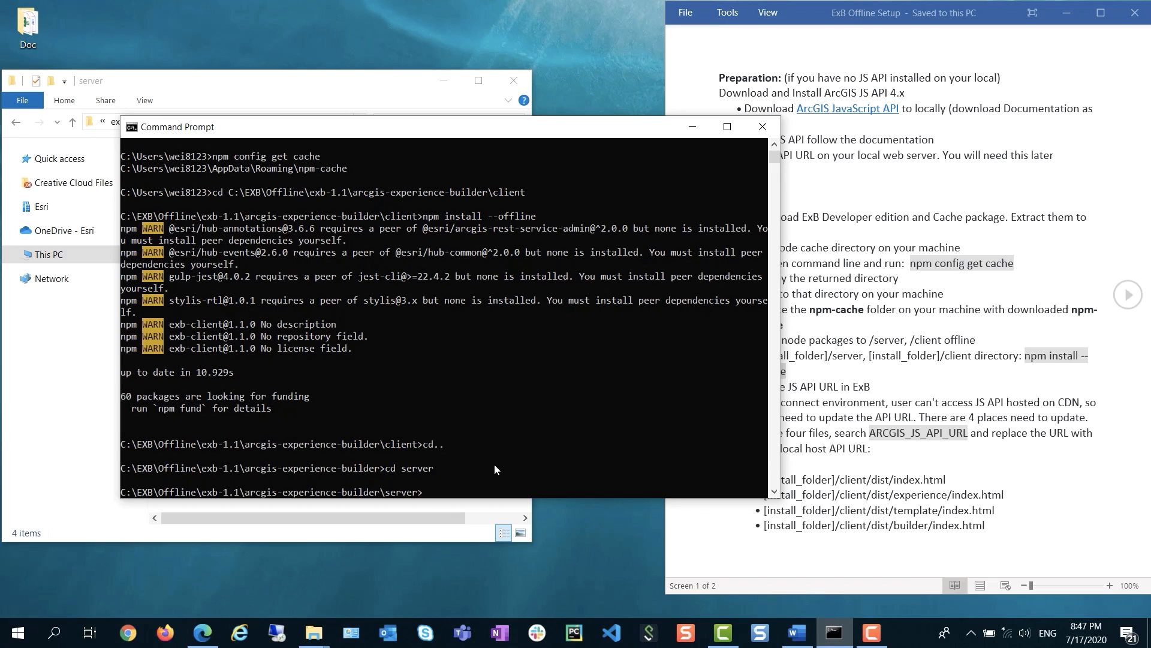
{"action": "type", "text": "npm ins"}
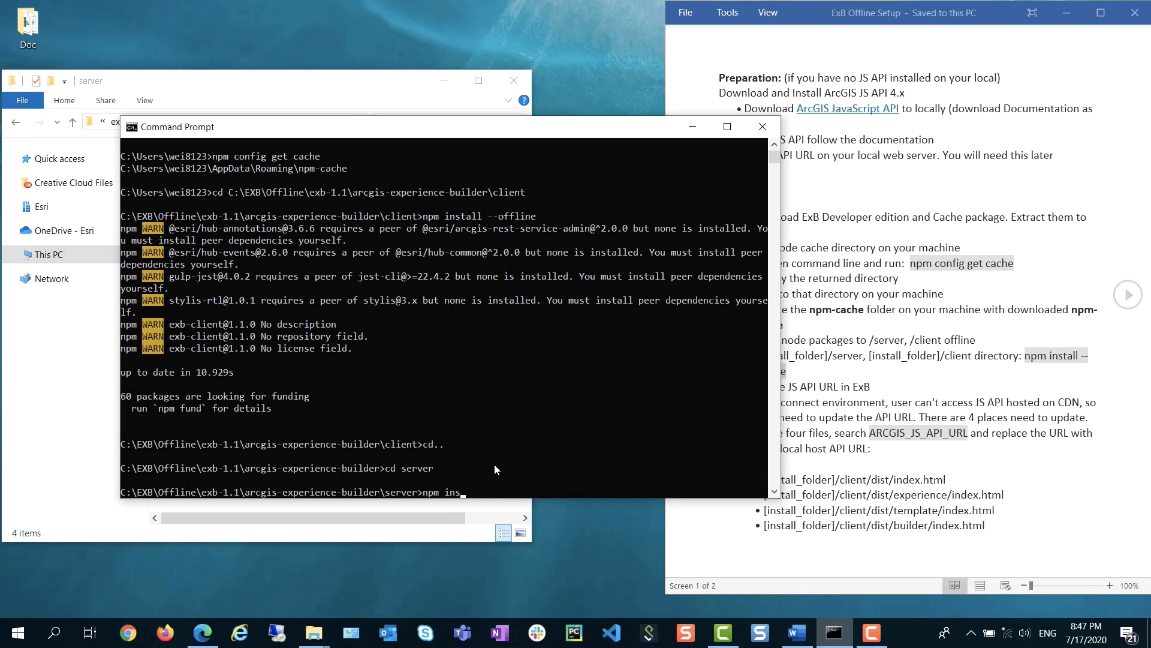
{"action": "type", "text": "tall --of"}
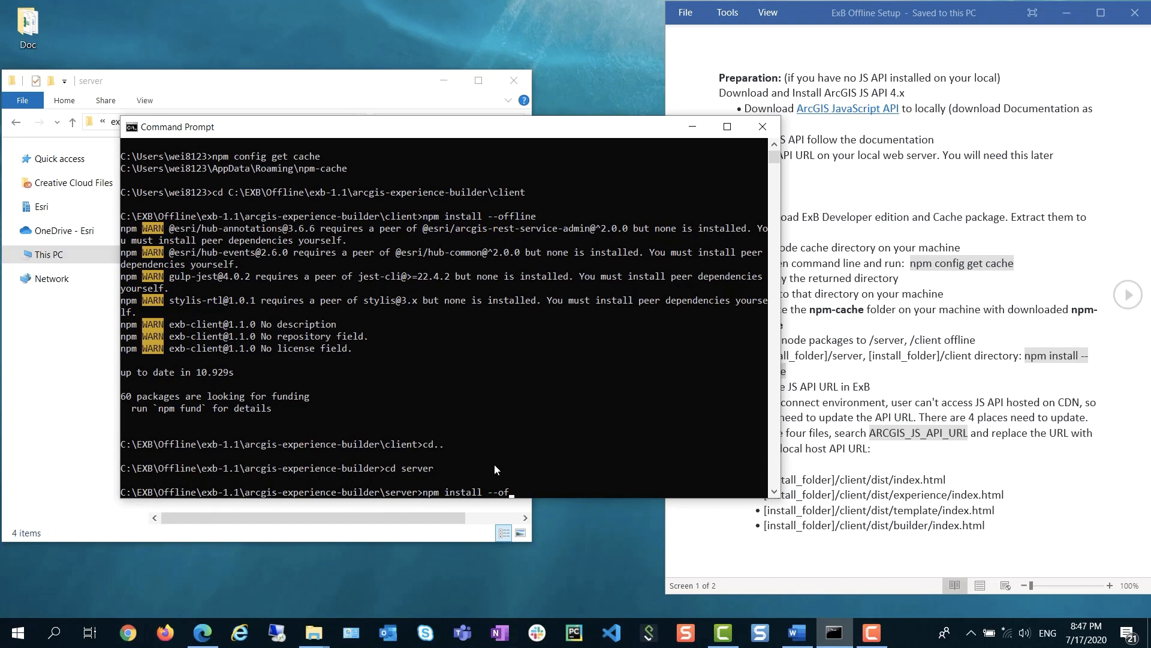
{"action": "key", "text": "Return"}
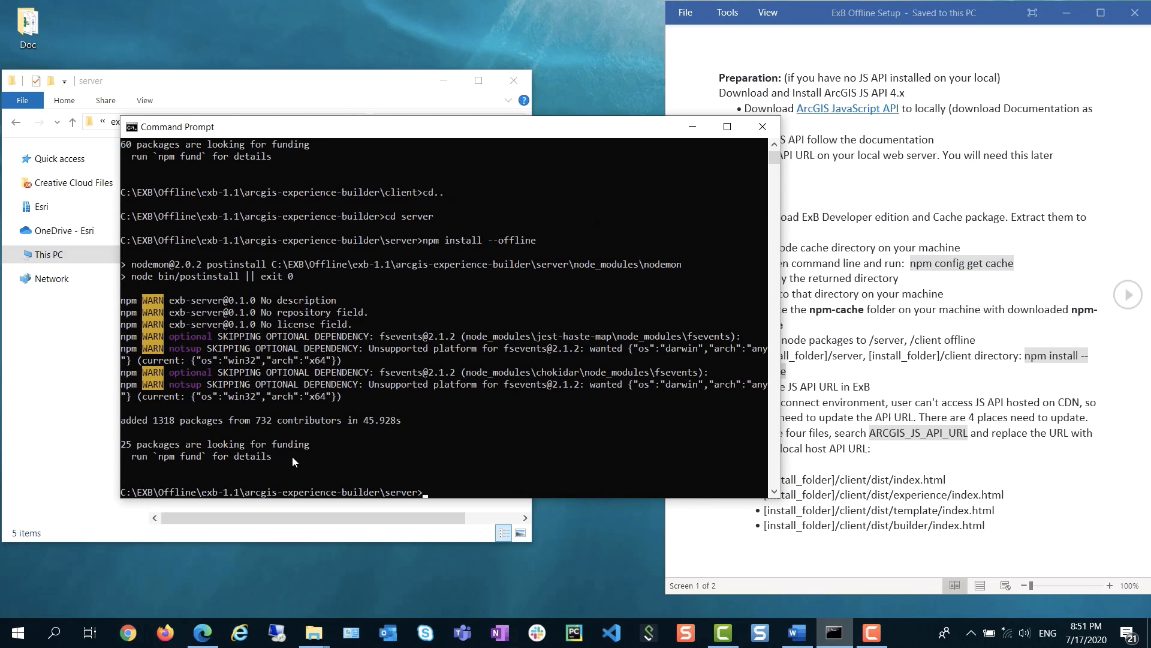
{"action": "mouse_move", "coordinate": [468, 471]}
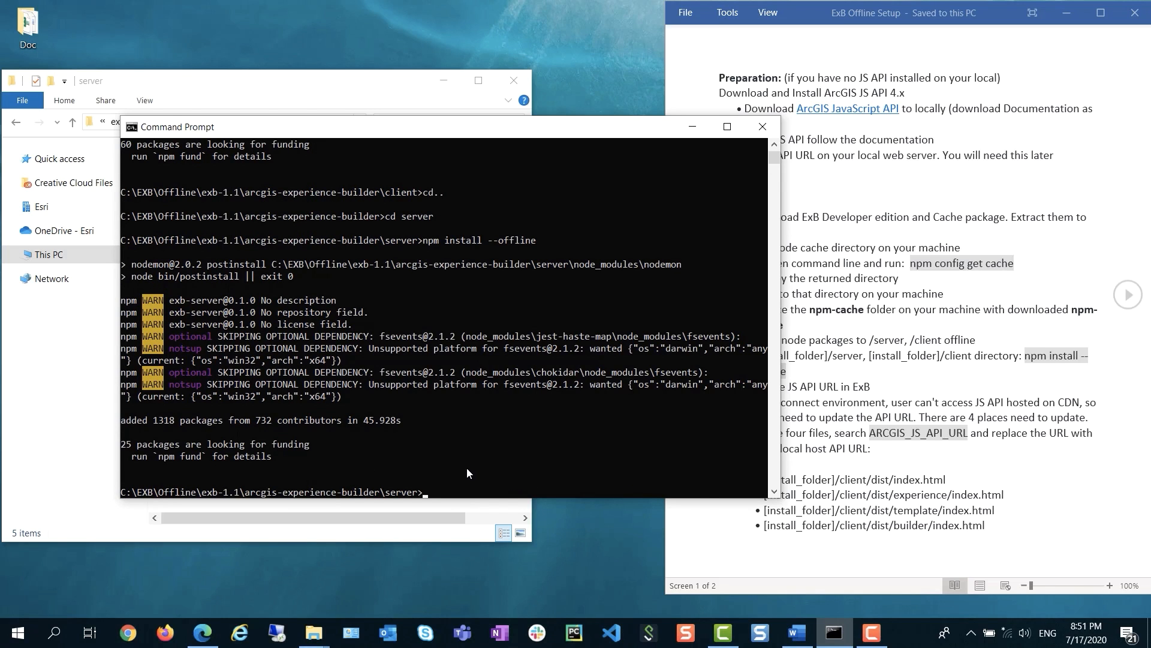
{"action": "mouse_move", "coordinate": [517, 474]}
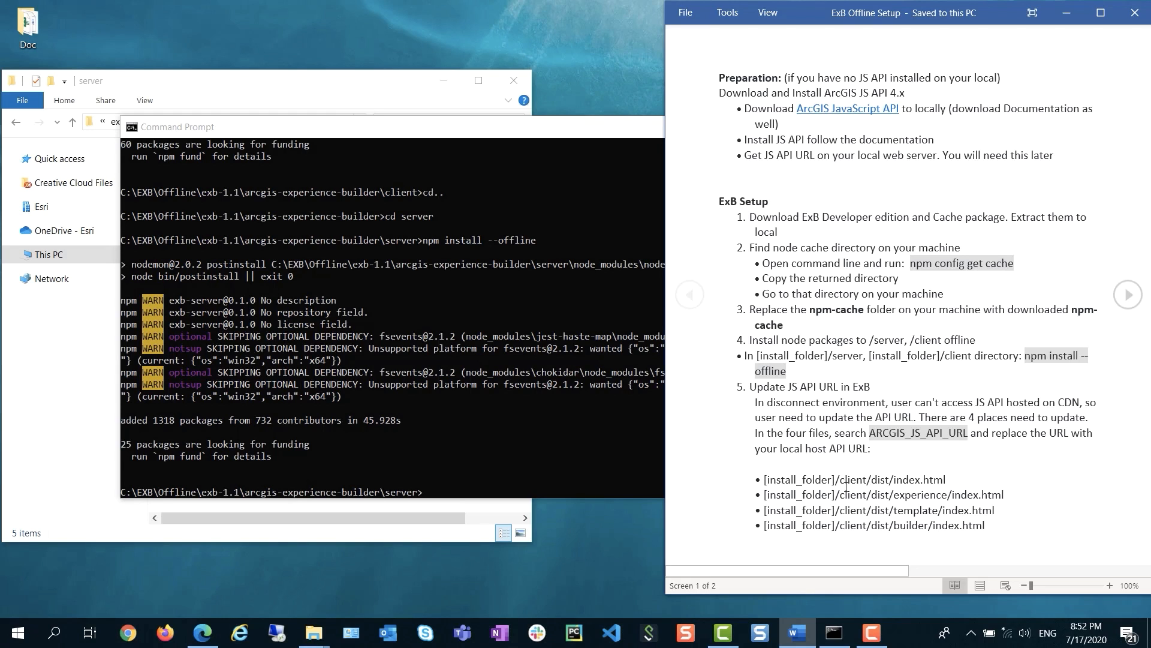
{"action": "mouse_move", "coordinate": [314, 631]}
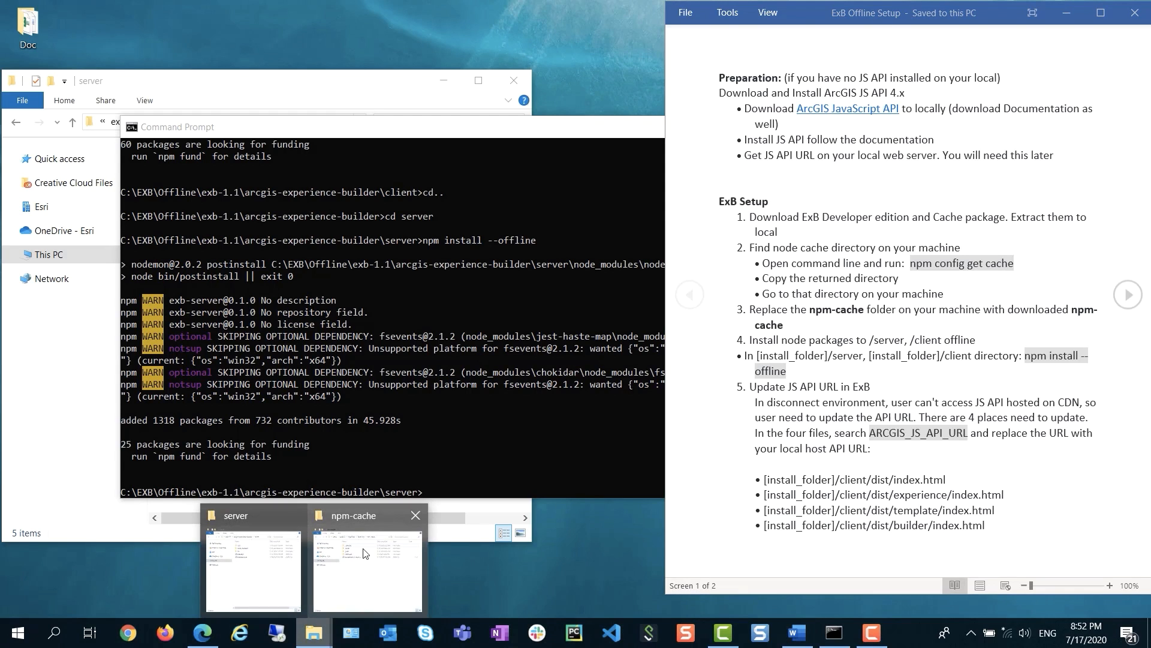
Step: Open client\dist\index.html with Notepad
{"action": "left_click", "coordinate": [252, 571]}
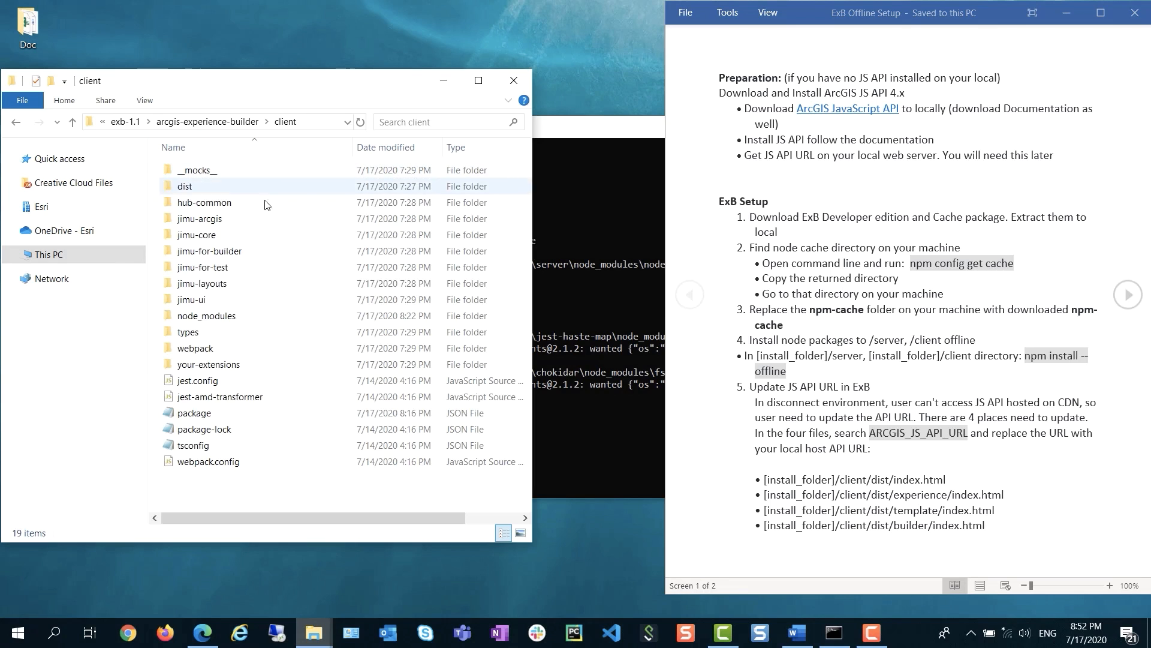
{"action": "double_click", "coordinate": [184, 186]}
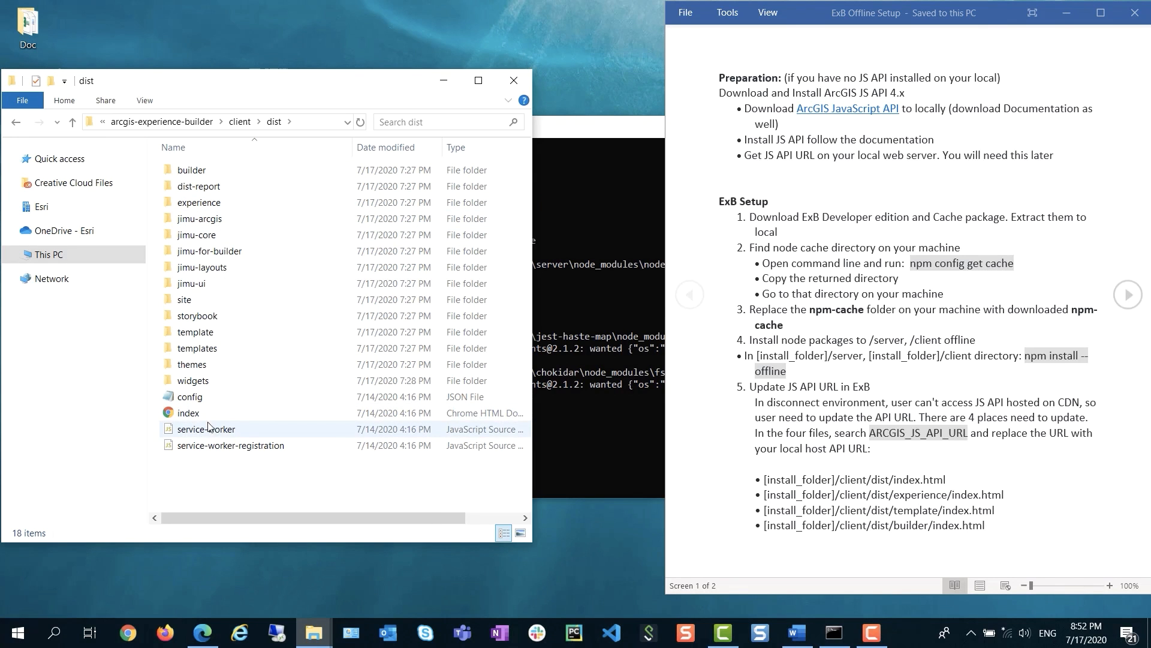
{"action": "right_click", "coordinate": [189, 413]}
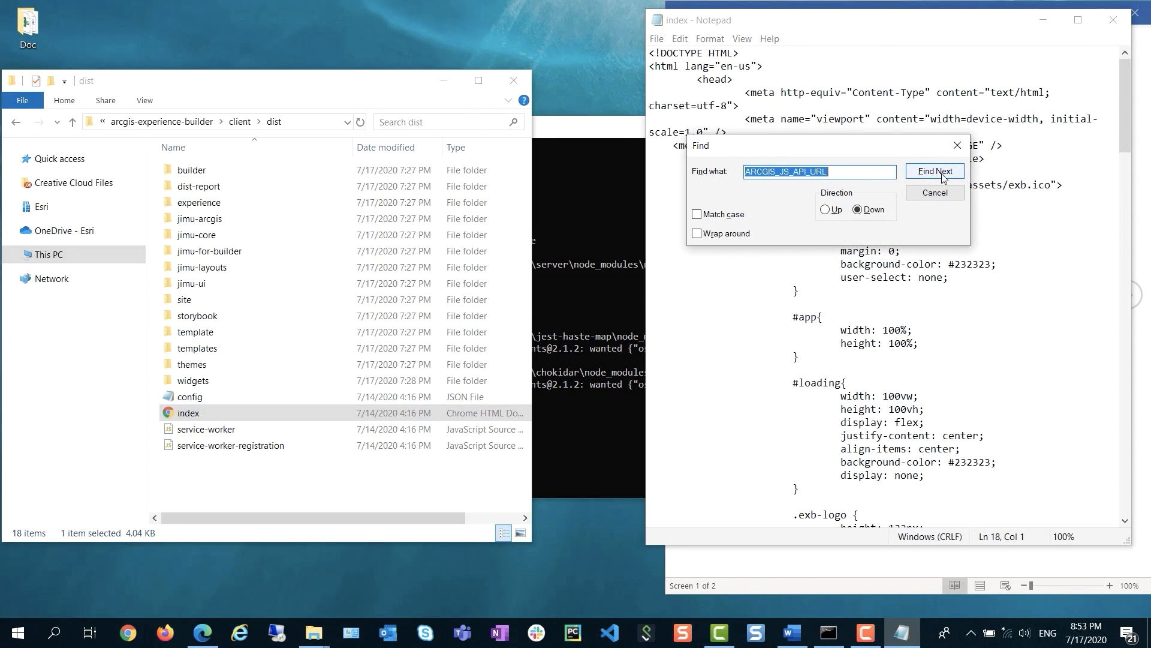
{"action": "left_click", "coordinate": [935, 171]}
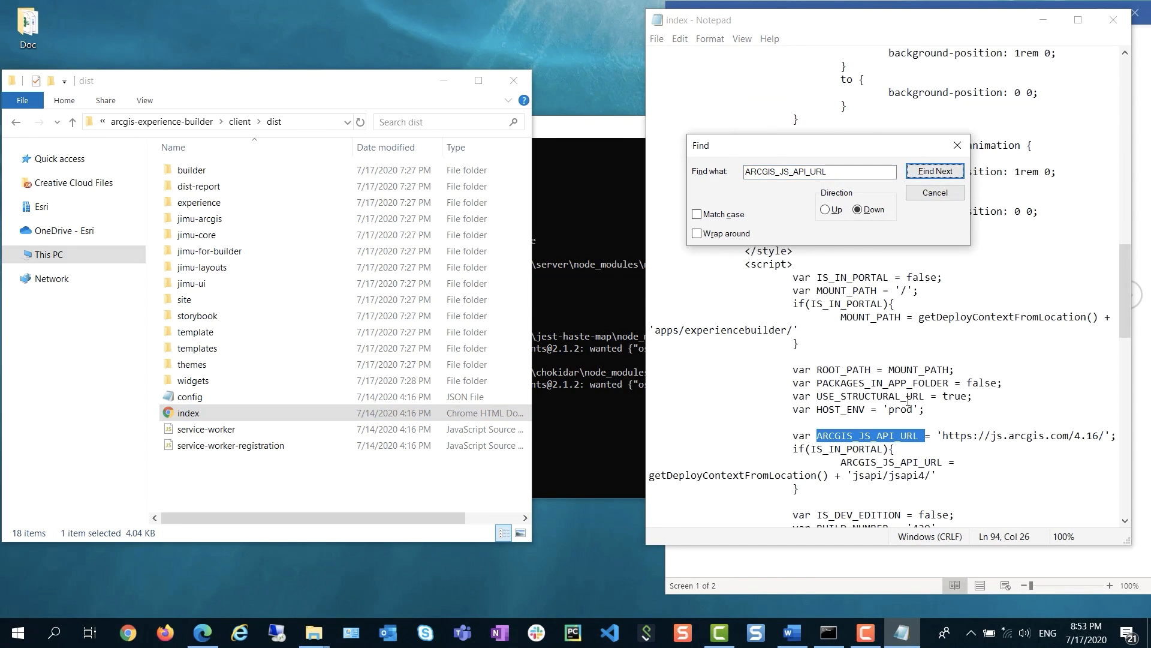
{"action": "left_click", "coordinate": [935, 171]}
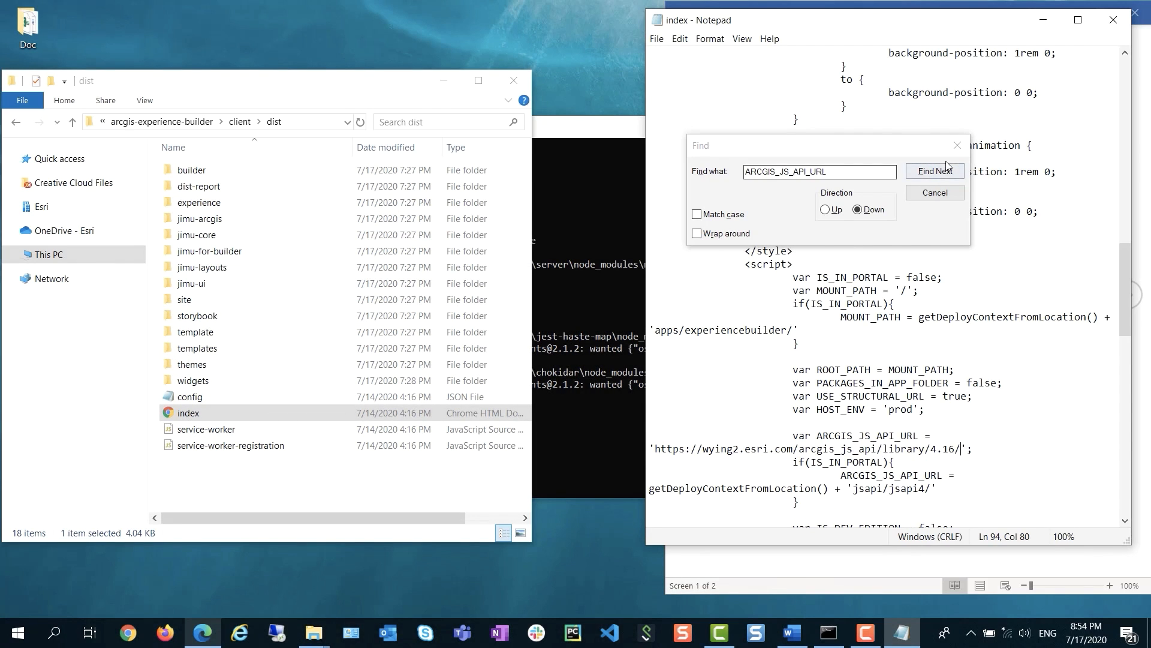
{"action": "left_click", "coordinate": [934, 192]}
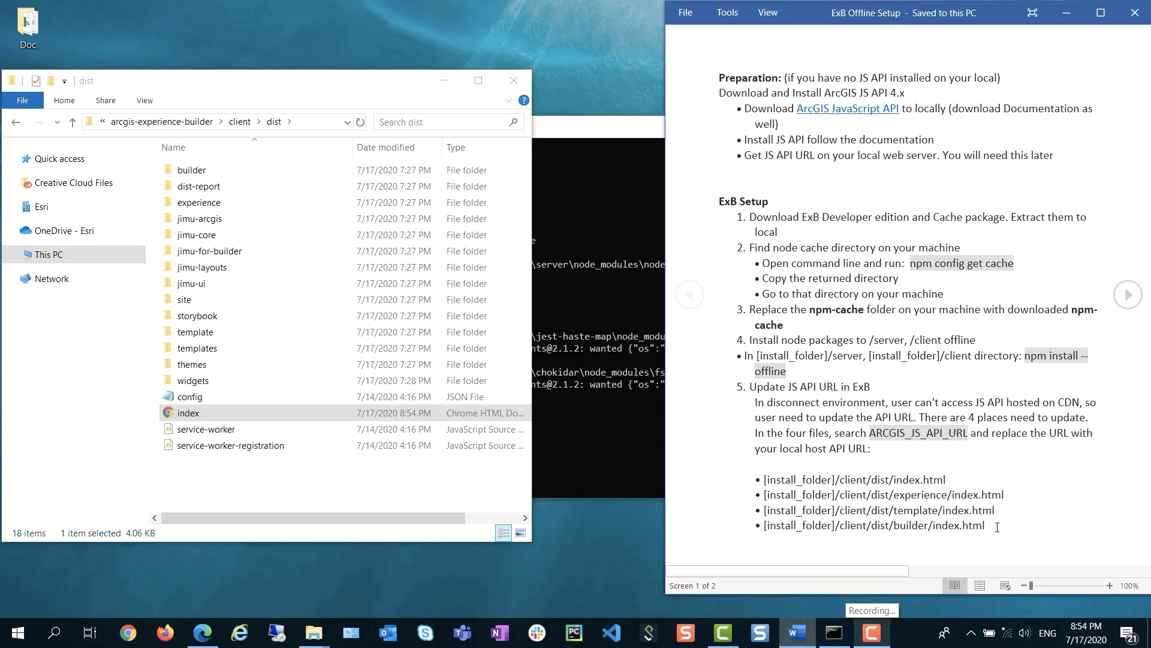
{"action": "mouse_move", "coordinate": [1007, 494]}
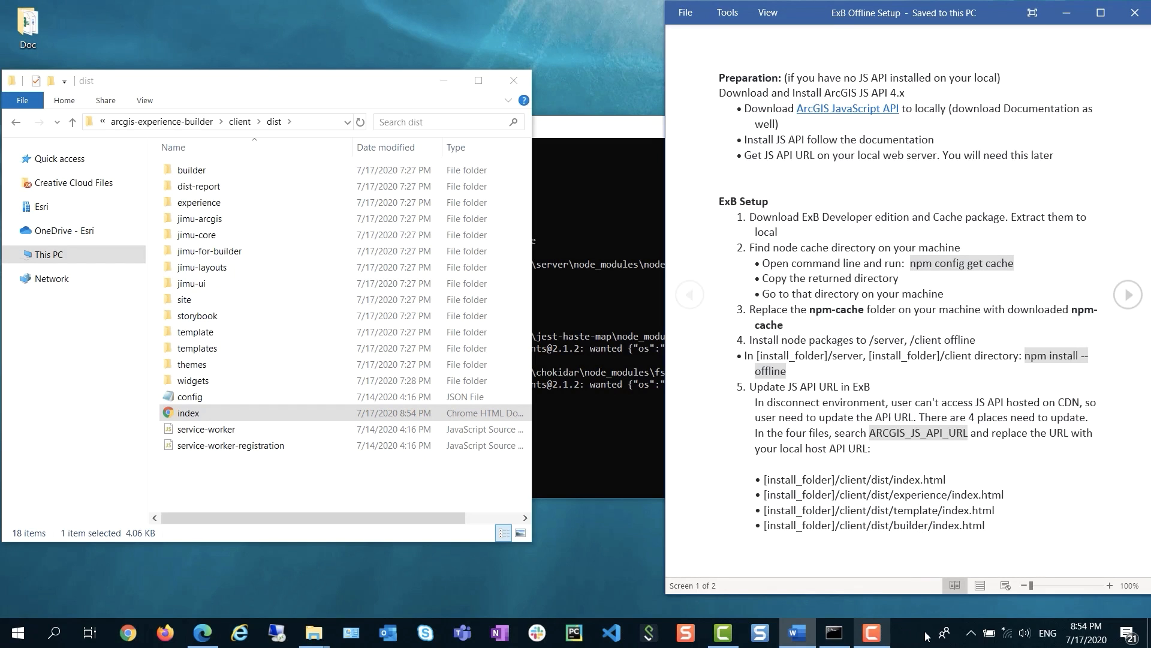
Step: Open the builder subfolder inside client\dist
{"action": "double_click", "coordinate": [191, 170]}
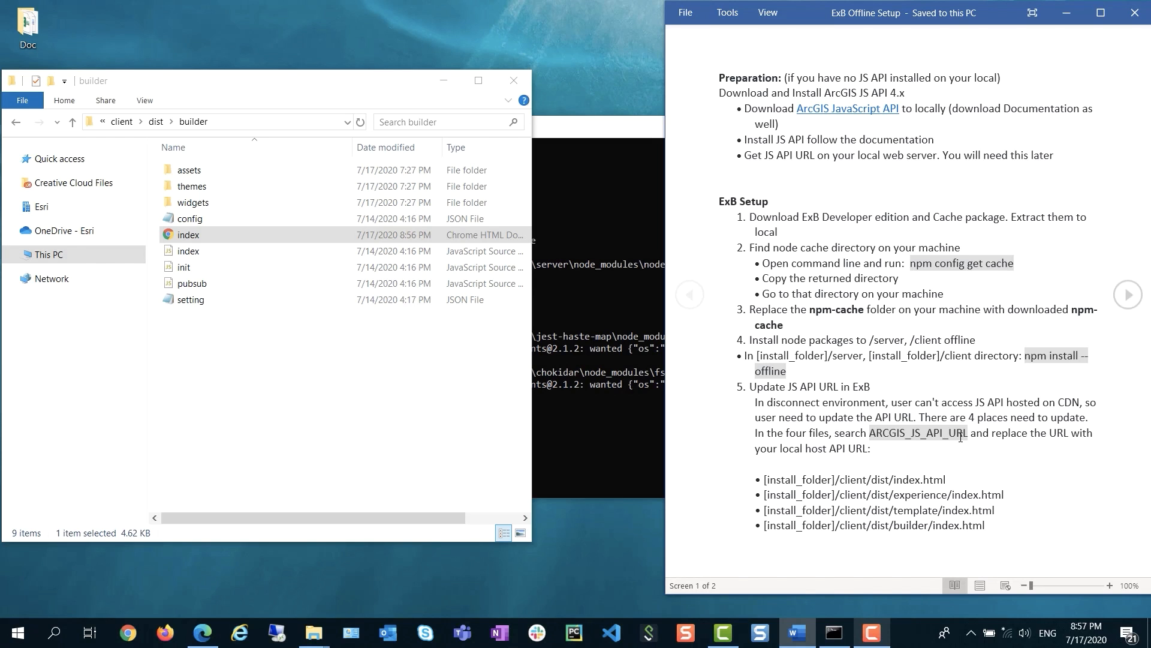
{"action": "mouse_move", "coordinate": [594, 556]}
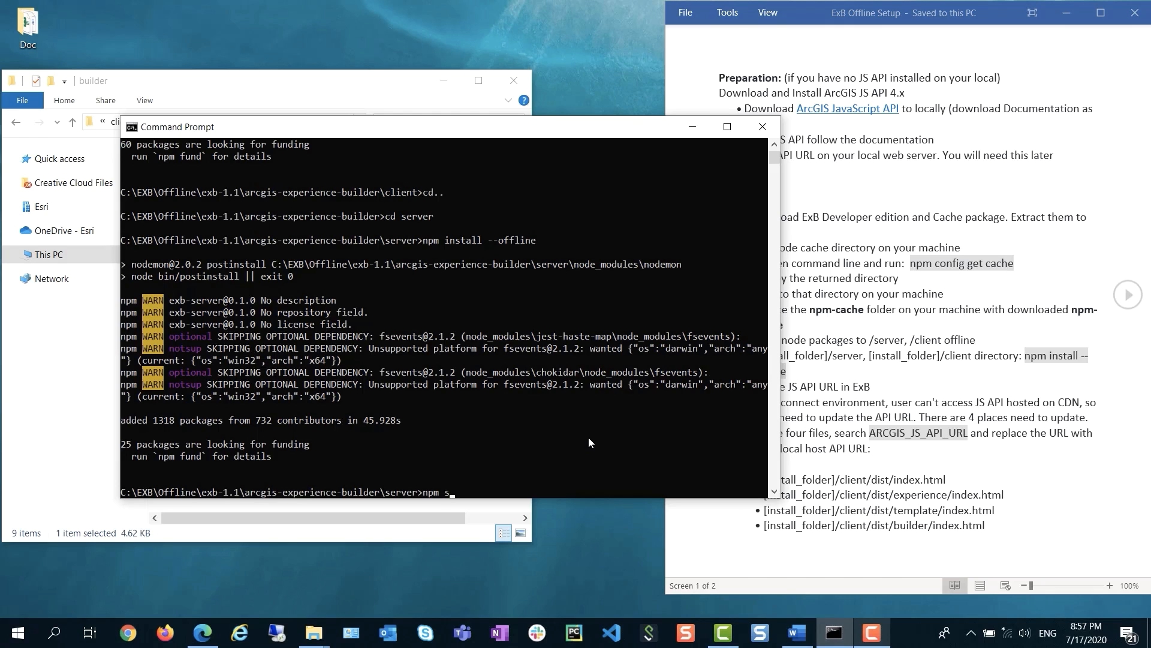
Step: Run 'npm start' in the server folder to serve on ports 3000 and 3001
{"action": "type", "text": "tart"}
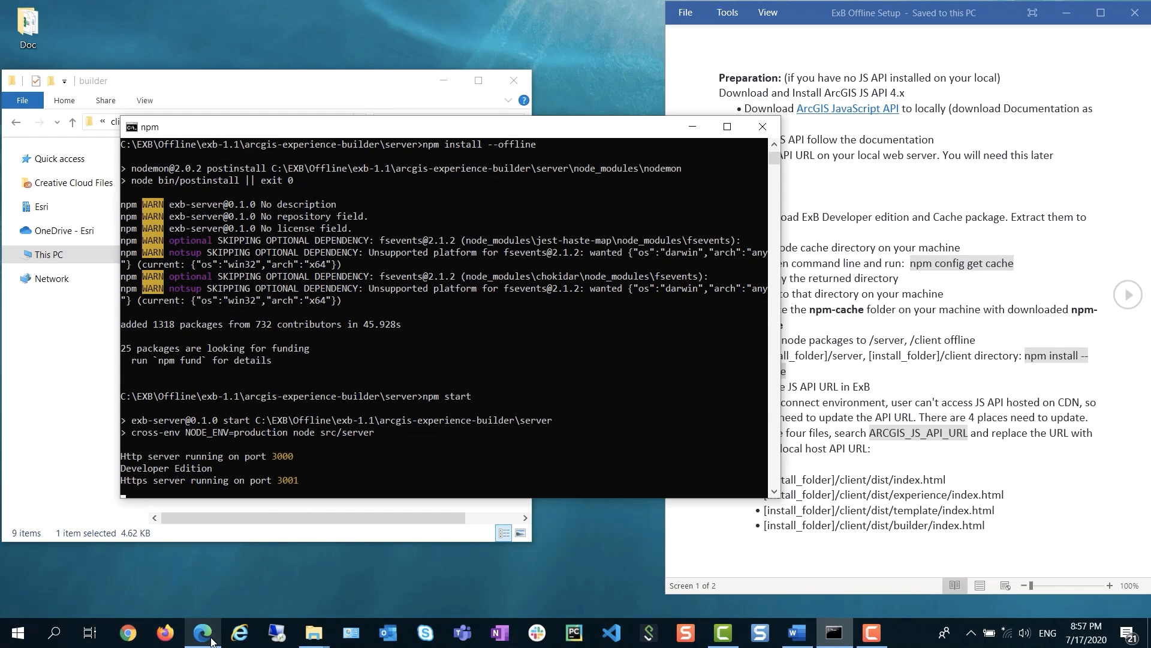
{"action": "mouse_move", "coordinate": [336, 490]}
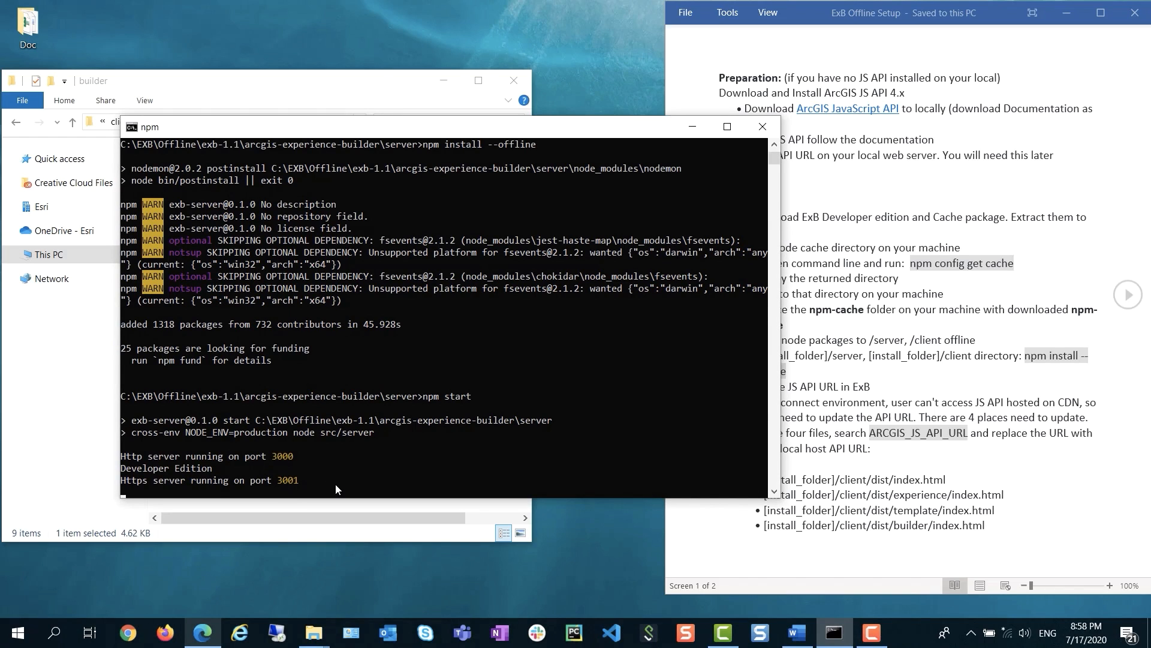
{"action": "left_click", "coordinate": [201, 632]}
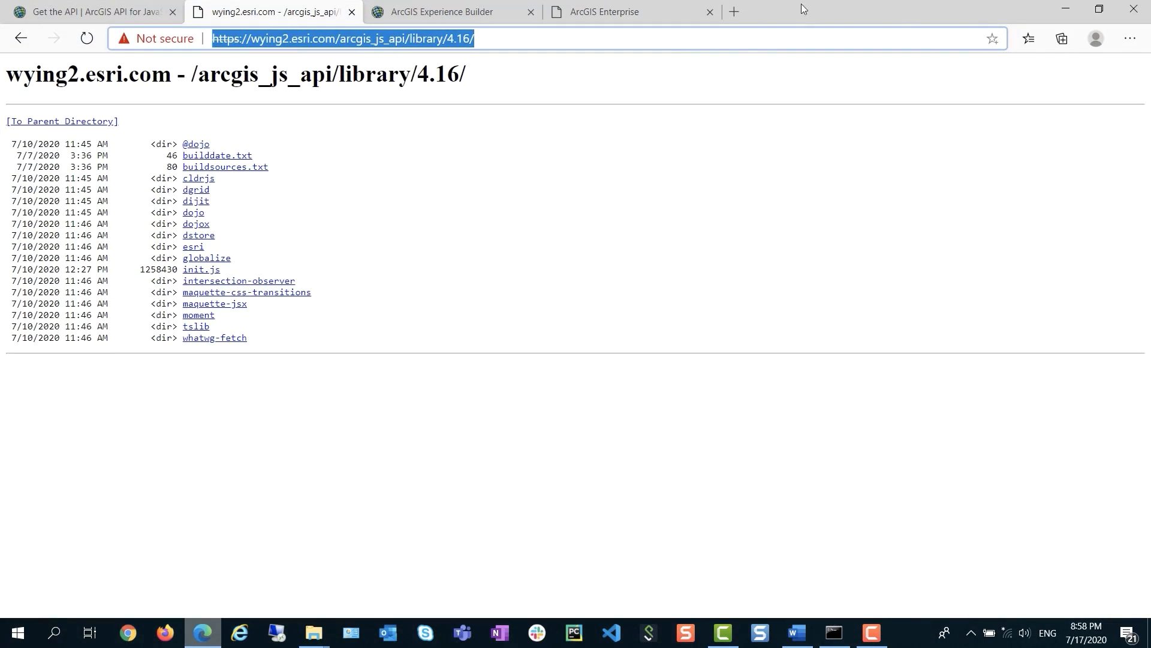
{"action": "left_click", "coordinate": [732, 11]}
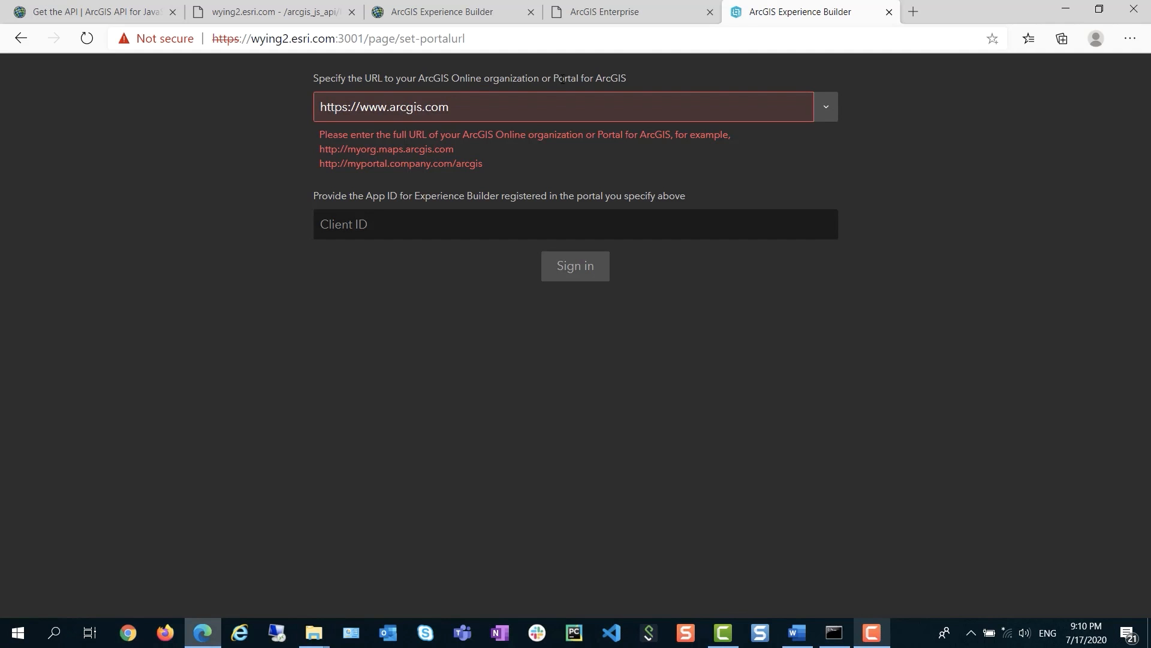
{"action": "left_click", "coordinate": [630, 12]}
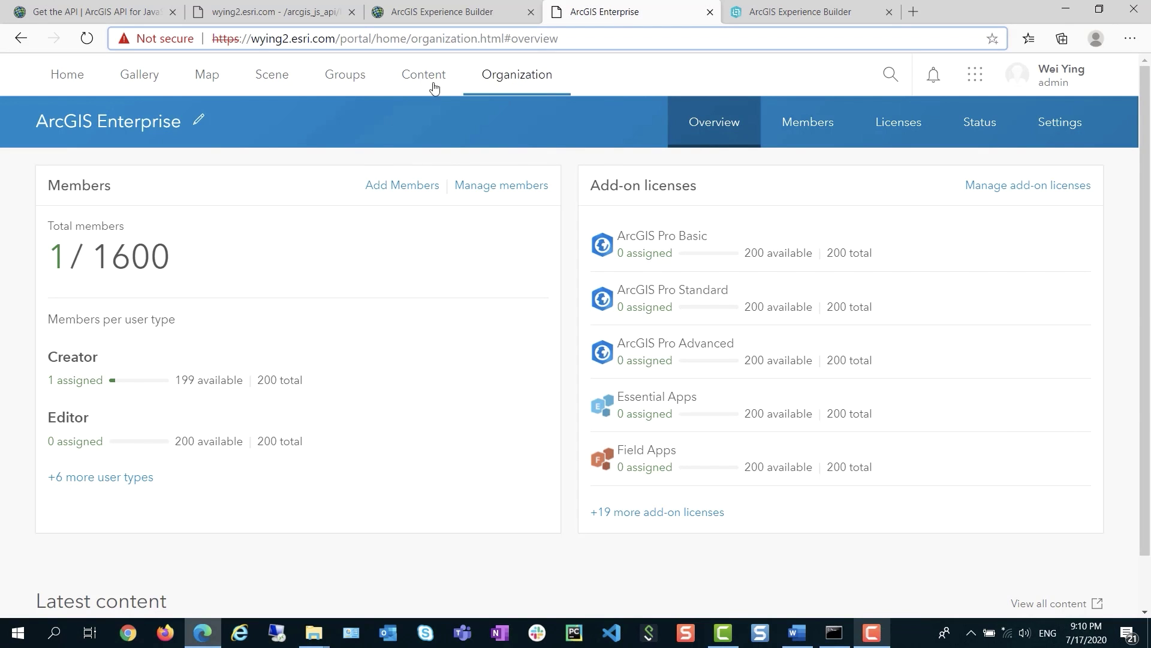
{"action": "mouse_move", "coordinate": [399, 109]}
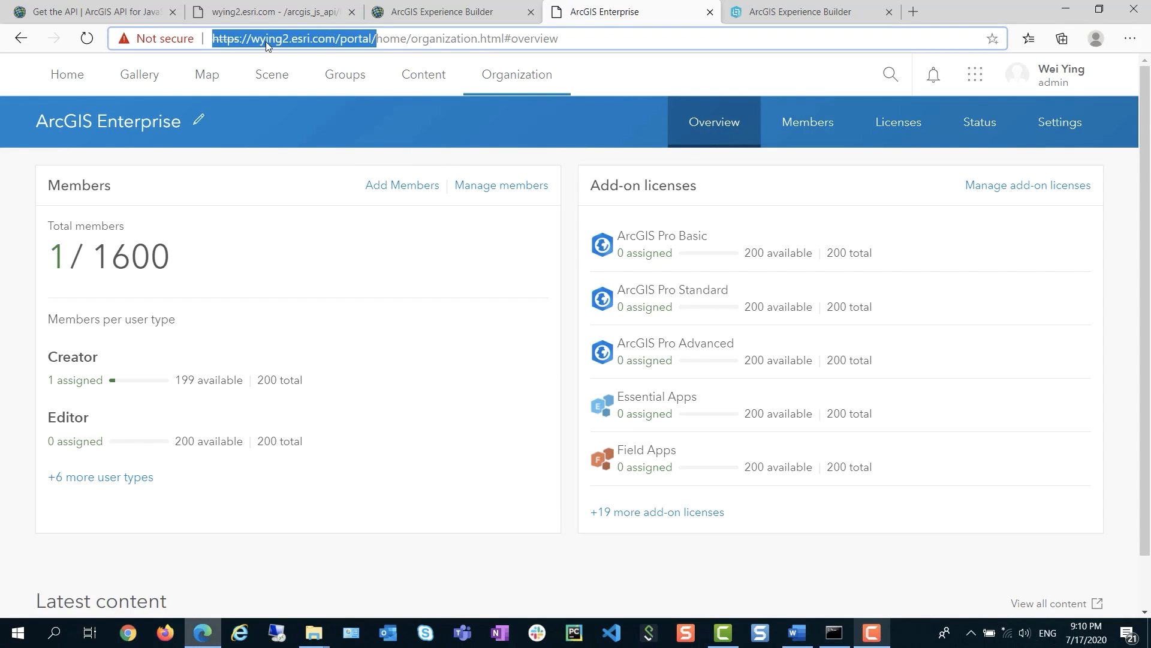
{"action": "mouse_move", "coordinate": [311, 59]}
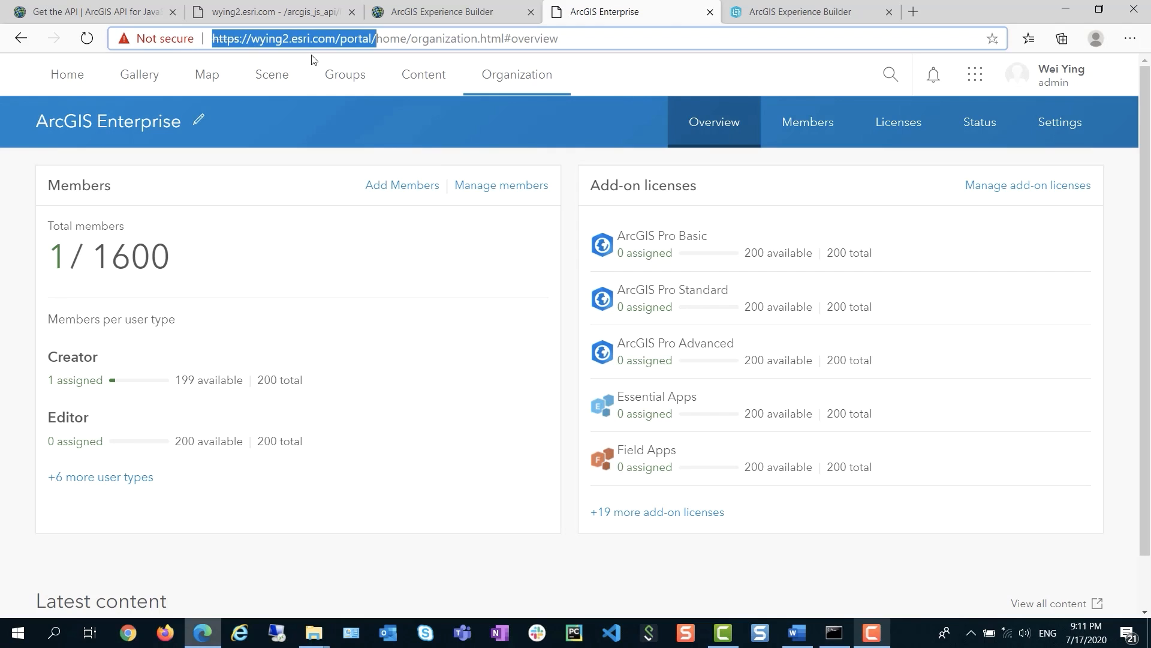
Step: Return to the Experience Builder setup page with the copied portal address
{"action": "left_click", "coordinate": [806, 12]}
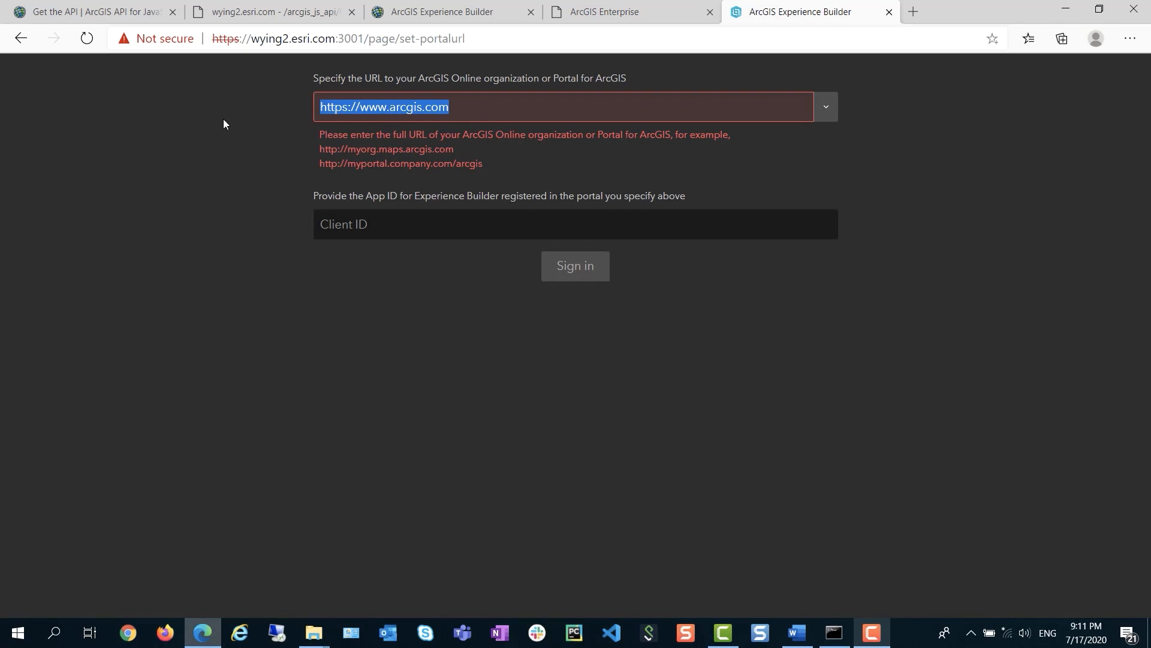
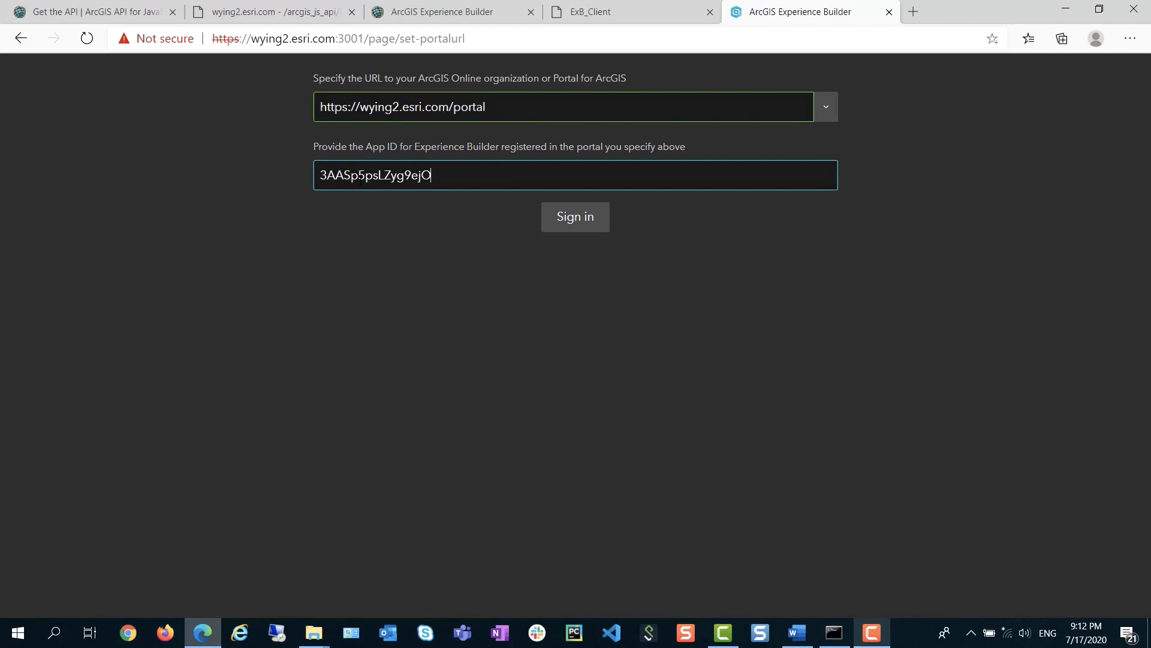
{"action": "left_click", "coordinate": [575, 216]}
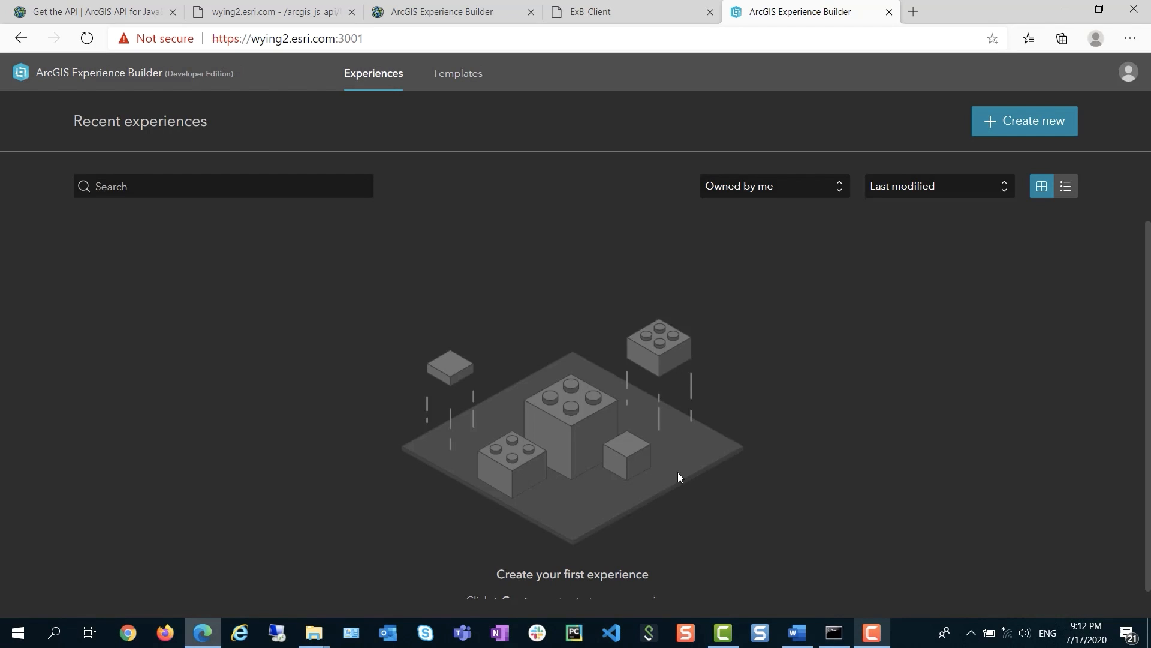